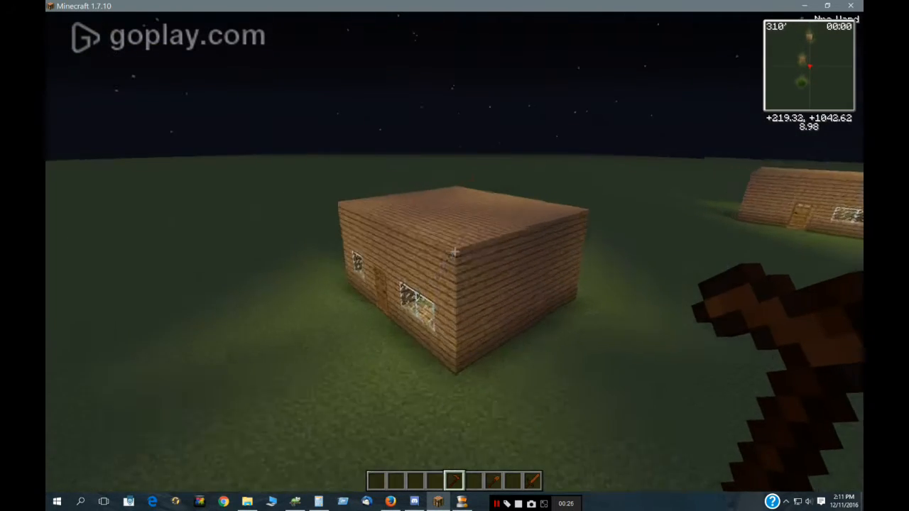
Open the NPC editor and set EditingMode to Yes under the Global tab.
key("e")
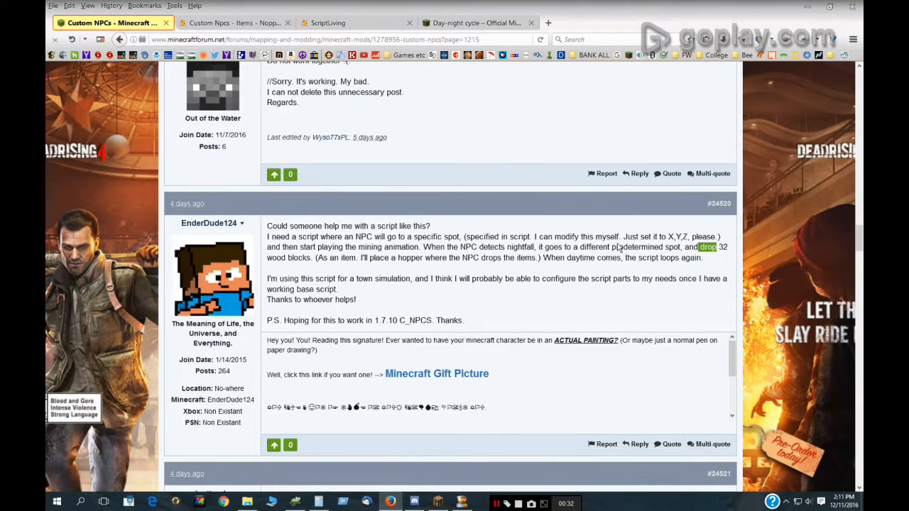
left_click_drag(268, 236, 703, 257)
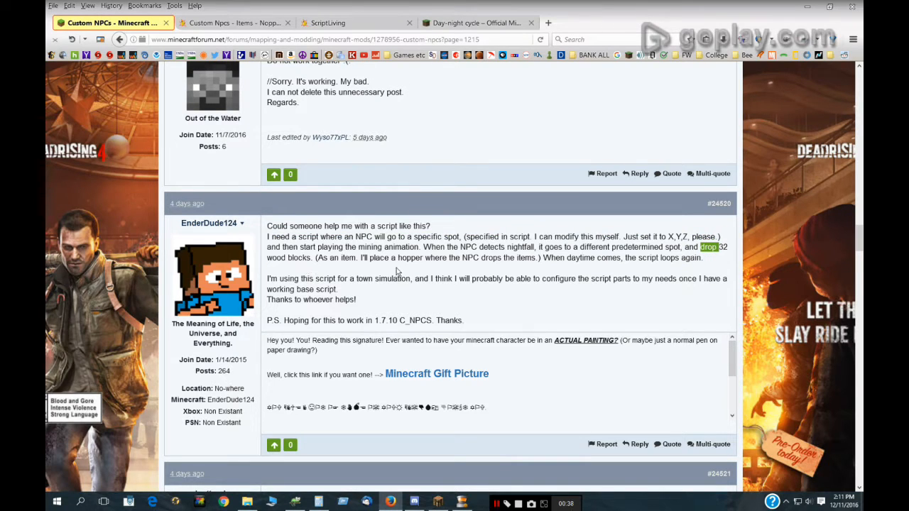
mouse_move(607, 247)
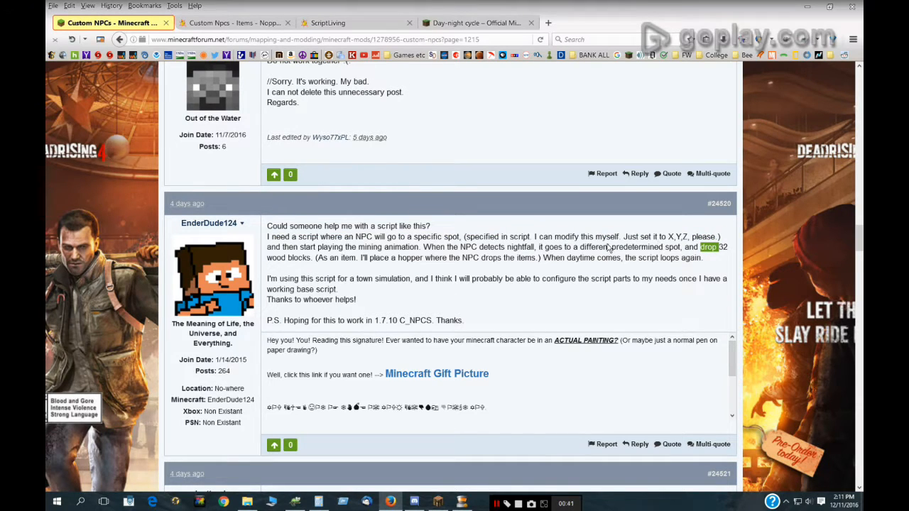
mouse_move(439, 503)
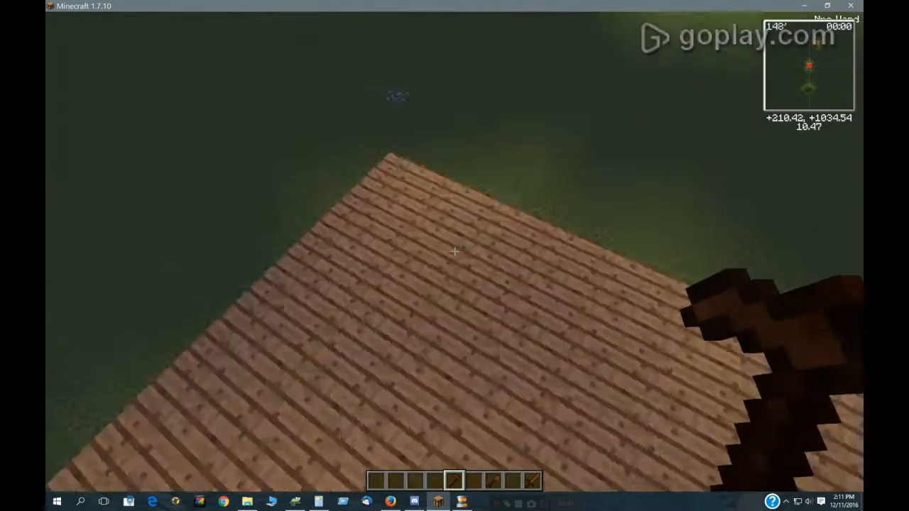
mouse_move(454, 252)
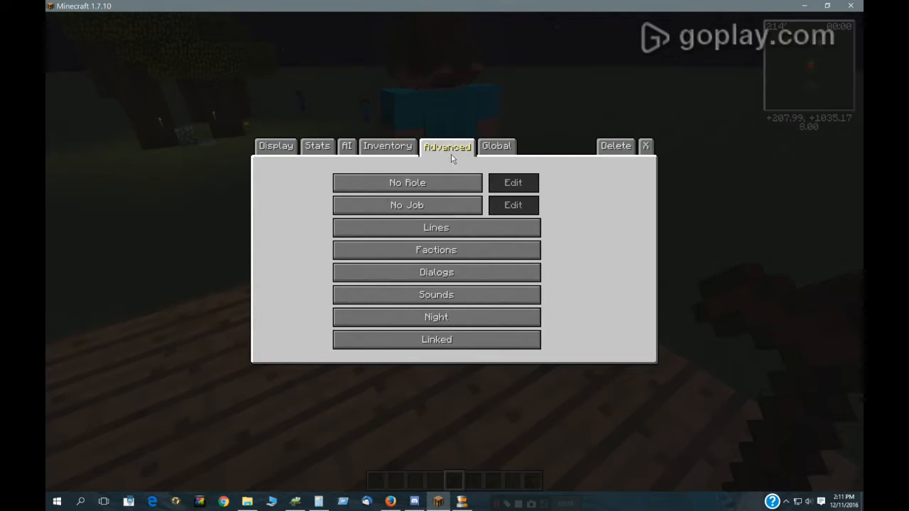
left_click(645, 146)
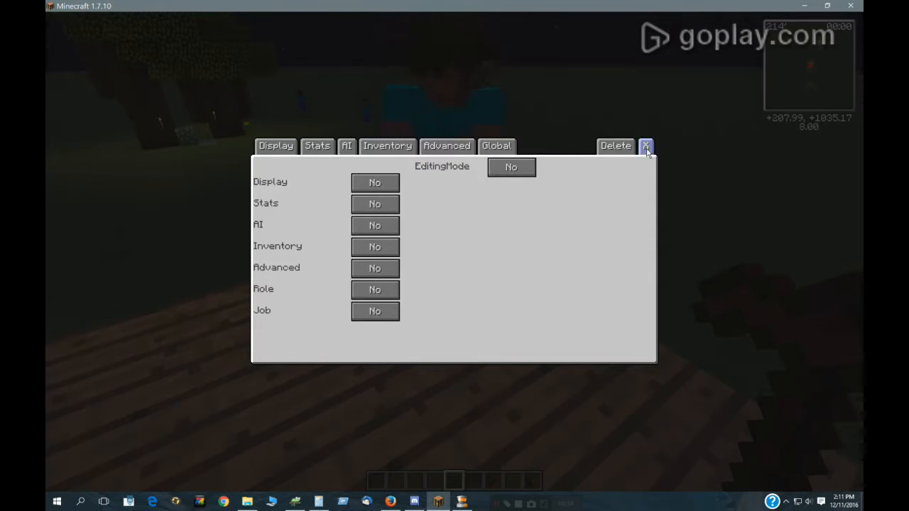
left_click(511, 167)
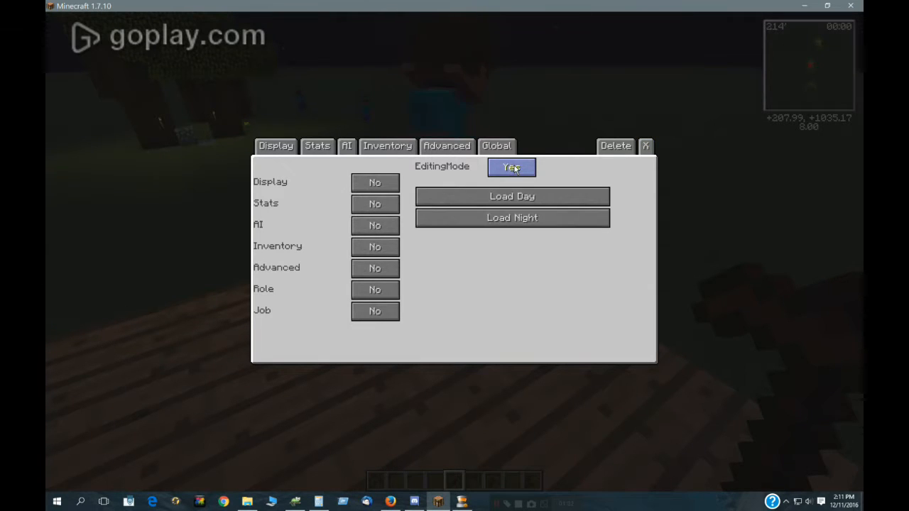
mouse_move(375, 226)
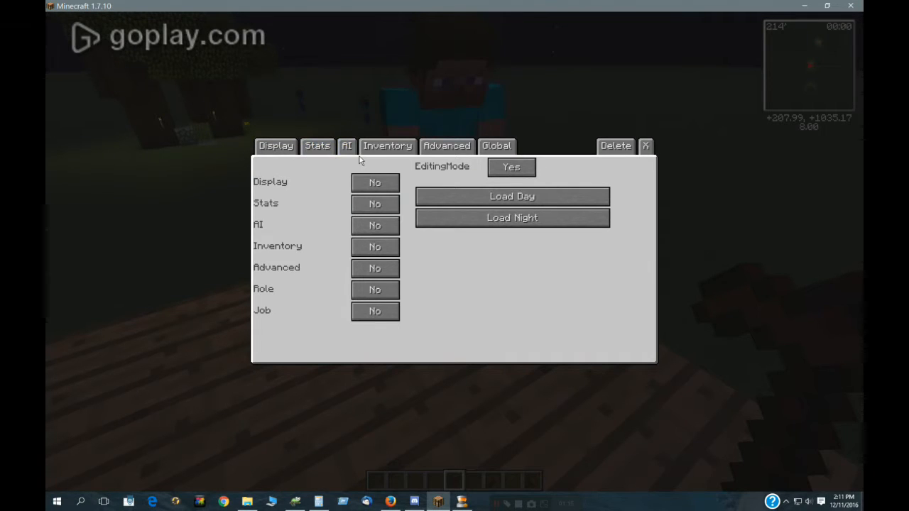
Set AI and Inventory to Yes, add two Pather points, and load Melancholy's night setup.
left_click(347, 146)
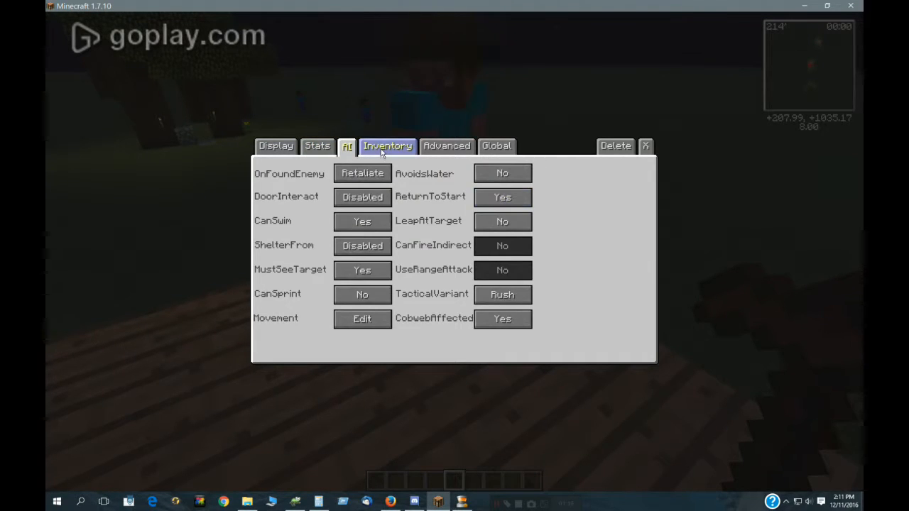
mouse_move(447, 268)
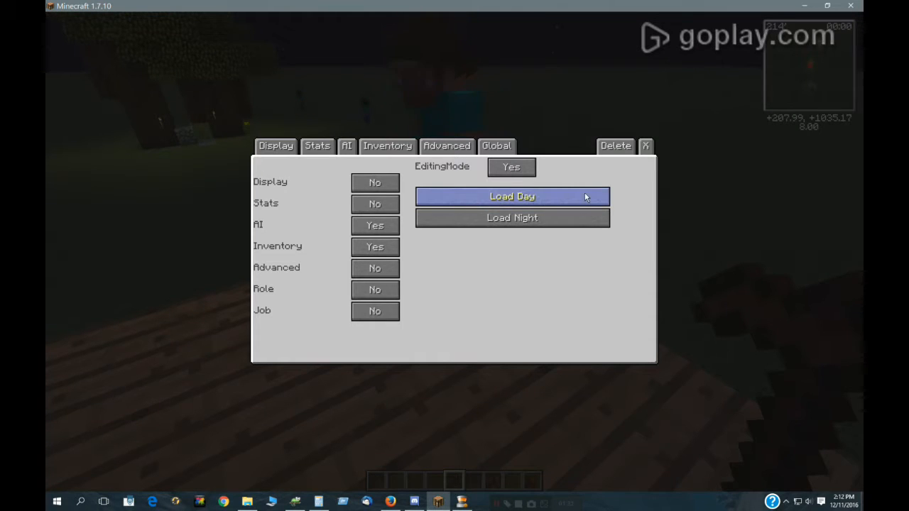
mouse_move(325, 215)
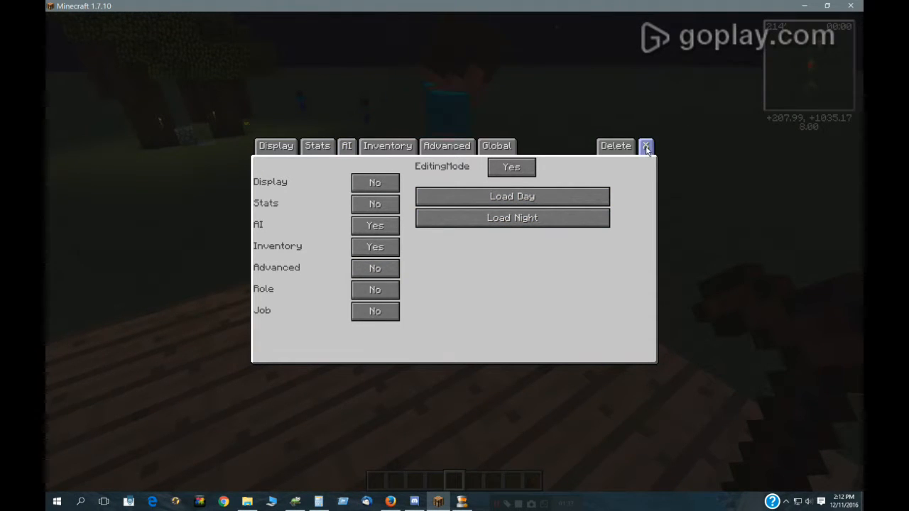
left_click(646, 146)
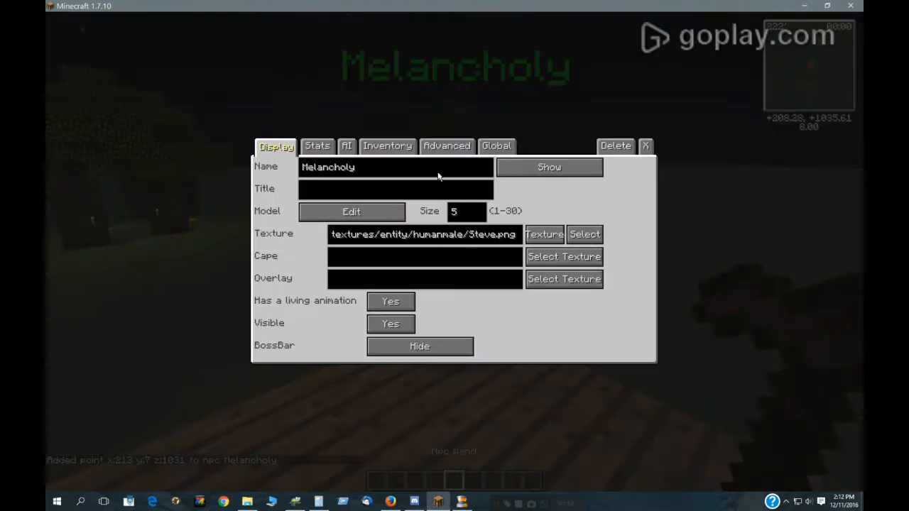
left_click(496, 145)
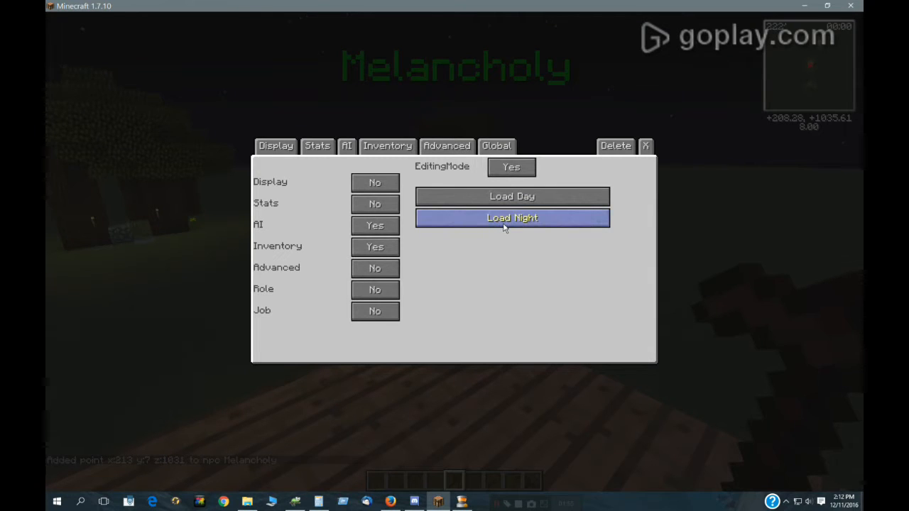
left_click(512, 218)
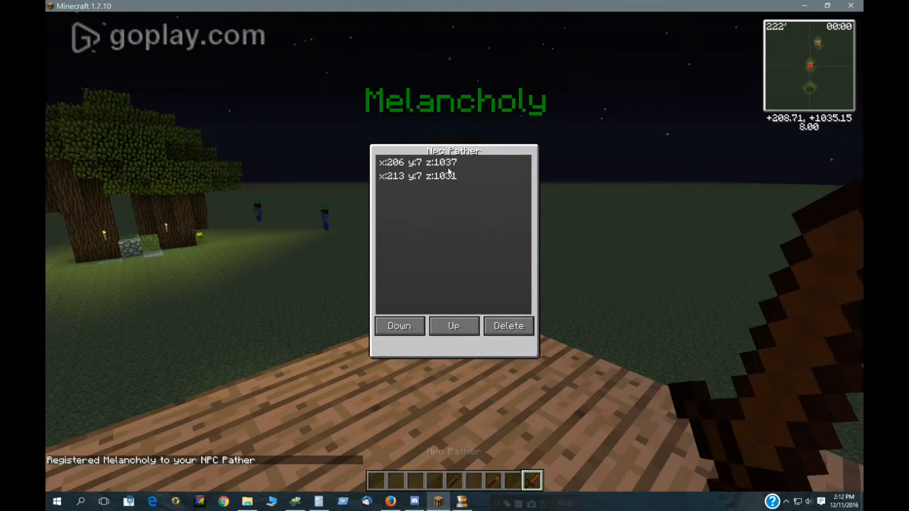
Check Melancholy's Inventory drop chances, then close the NPC editor.
left_click(508, 325)
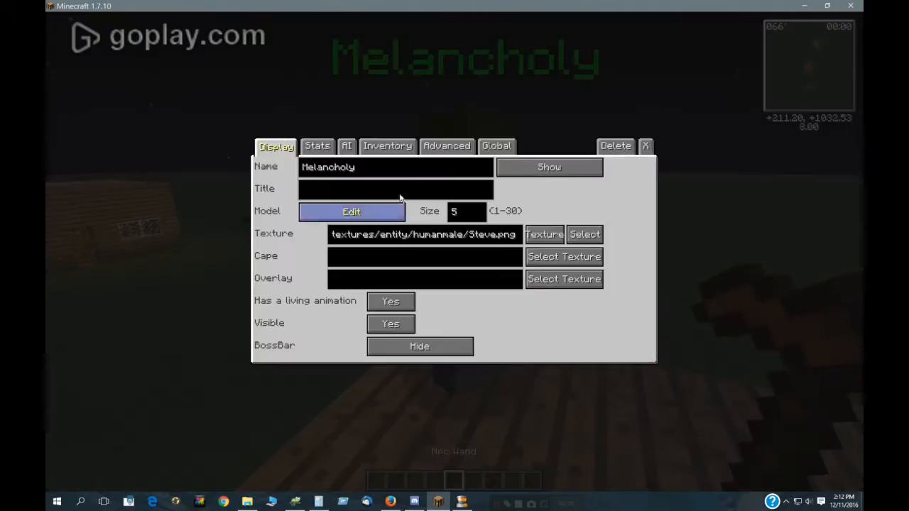
left_click(387, 145)
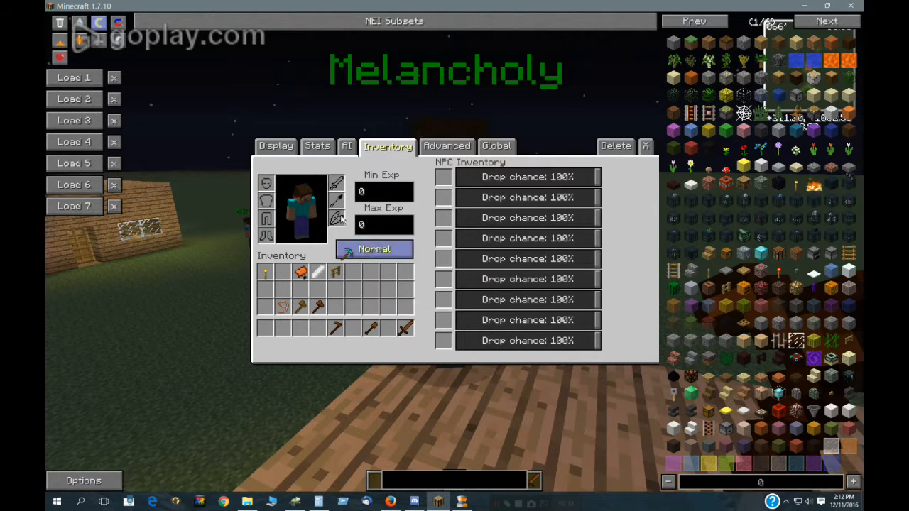
key("Escape")
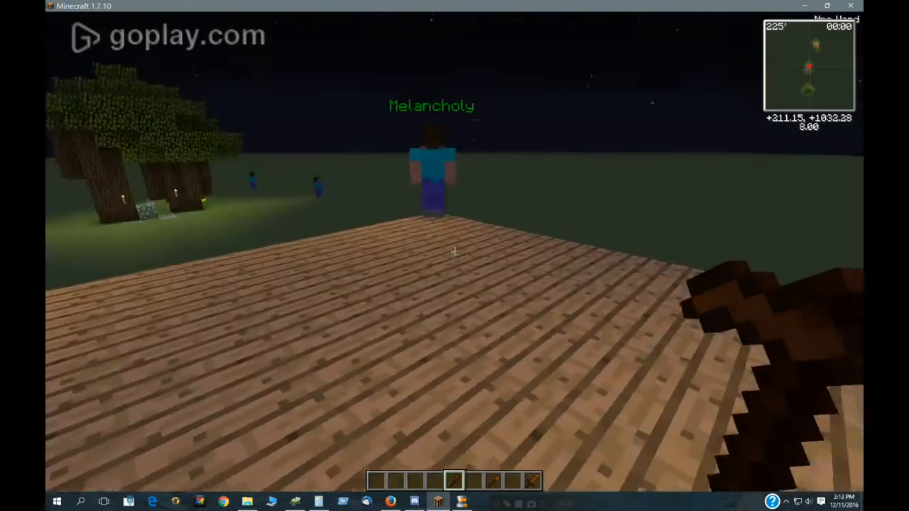
Run /time set day, then /time set night, to watch the NPCs walk home.
key("e")
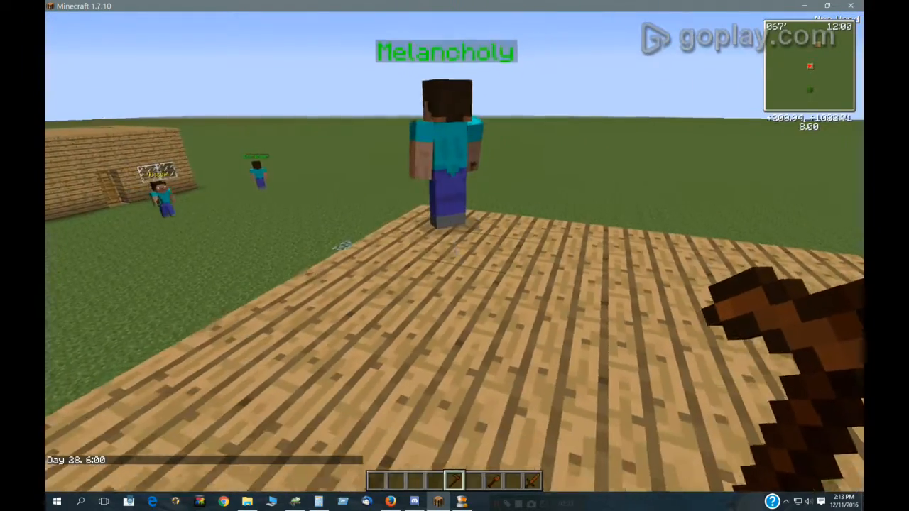
key("e")
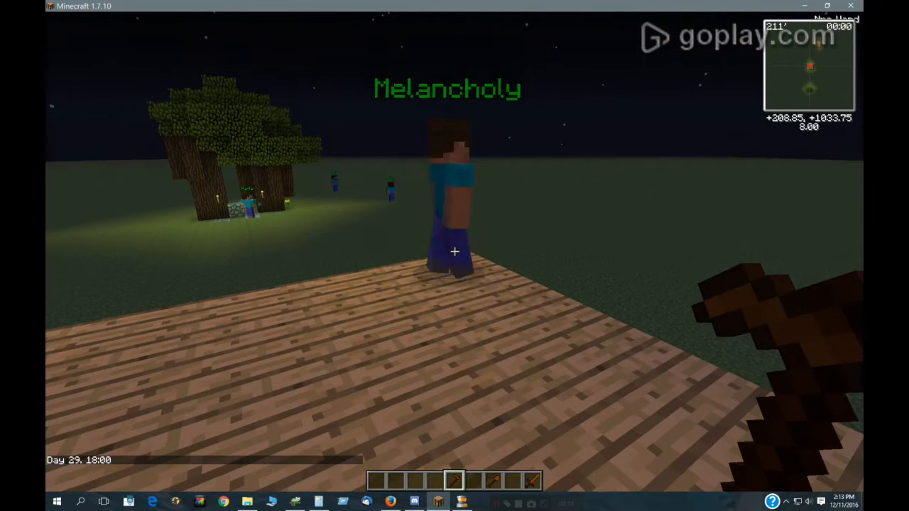
mouse_move(454, 252)
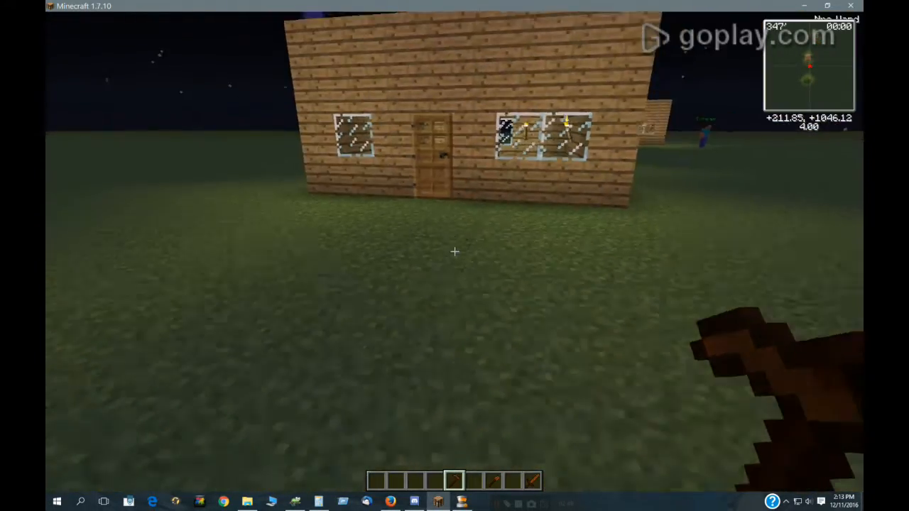
mouse_move(454, 251)
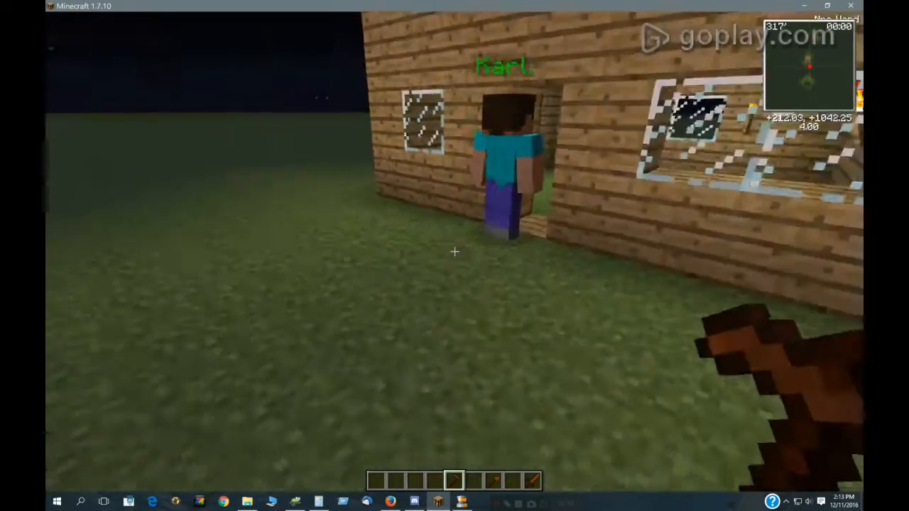
mouse_move(455, 252)
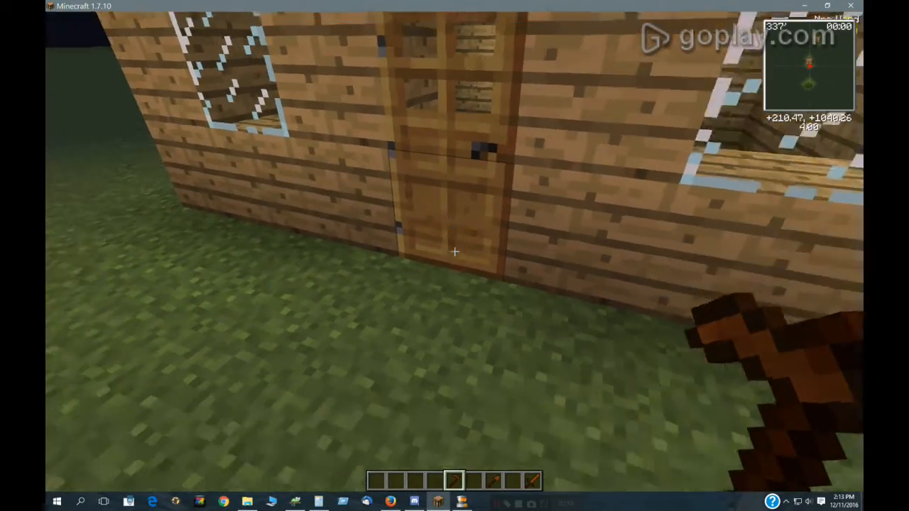
mouse_move(454, 251)
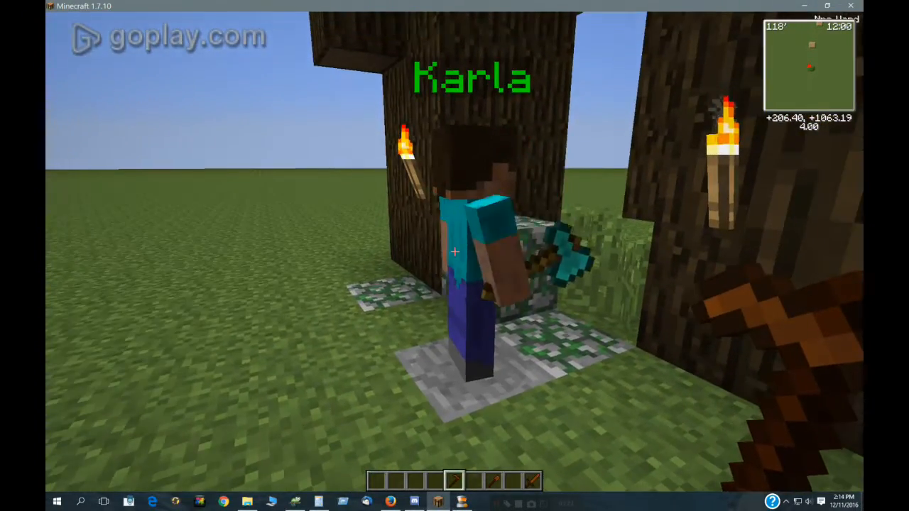
Set the time to night and watch the NPC enter the grass-floored wooden house.
key("e")
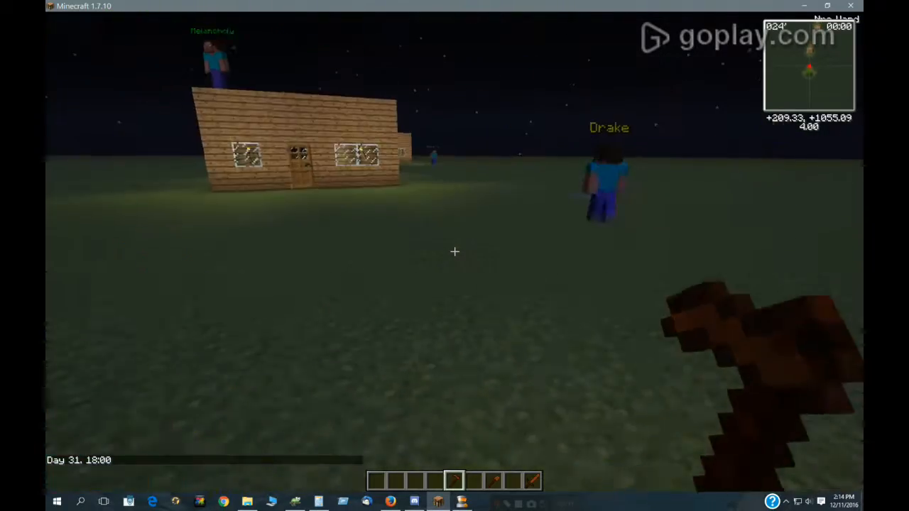
mouse_move(454, 256)
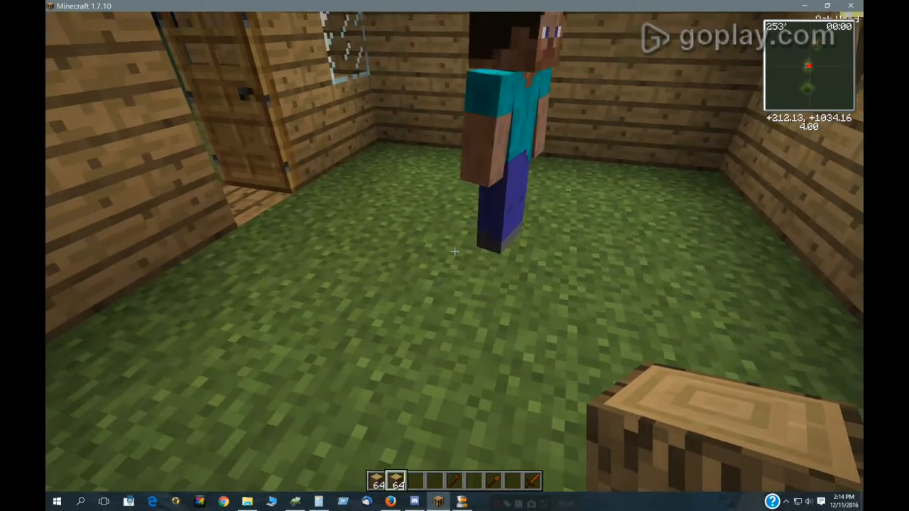
mouse_move(454, 252)
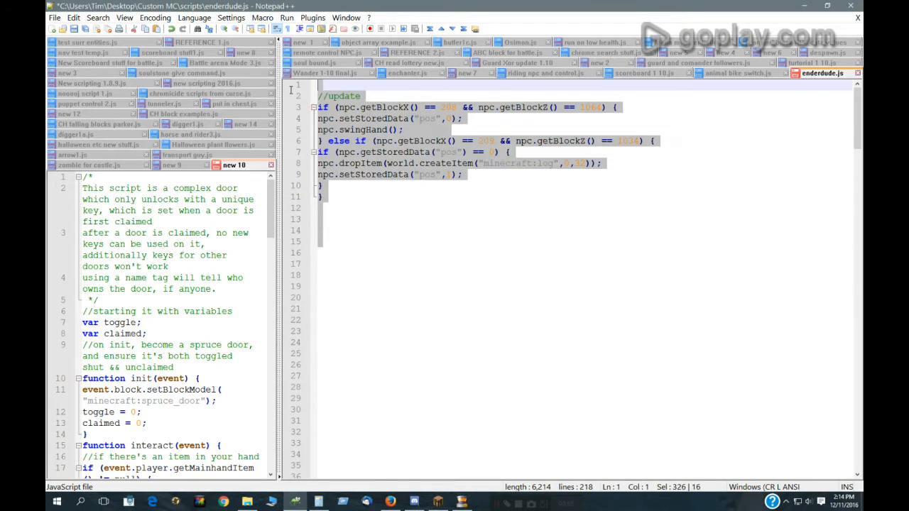
Review enderdude.js, highlighting the pos checks, swingHand, and the 32-log drop amount.
left_click(445, 129)
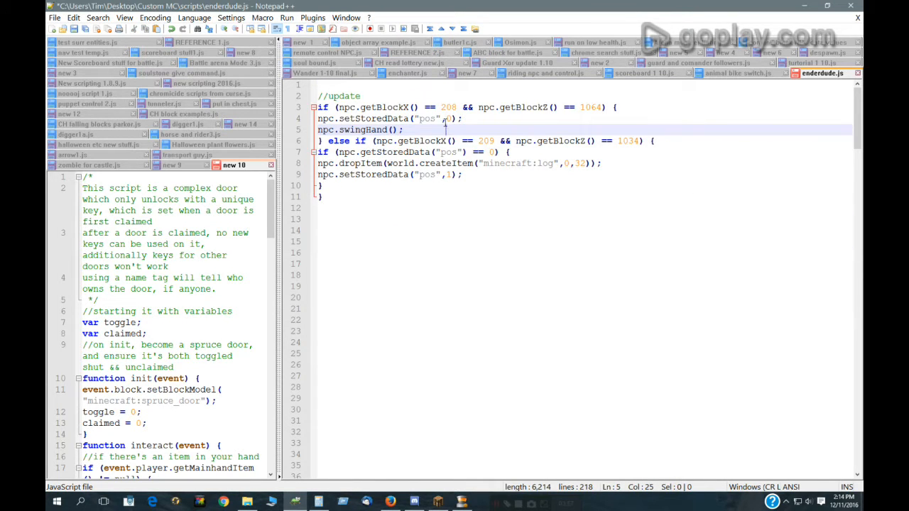
double_click(427, 119)
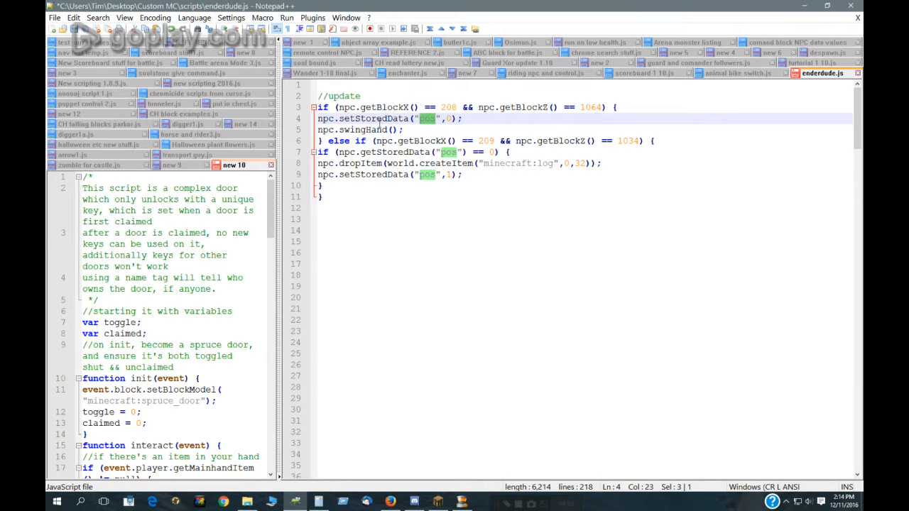
left_click(355, 130)
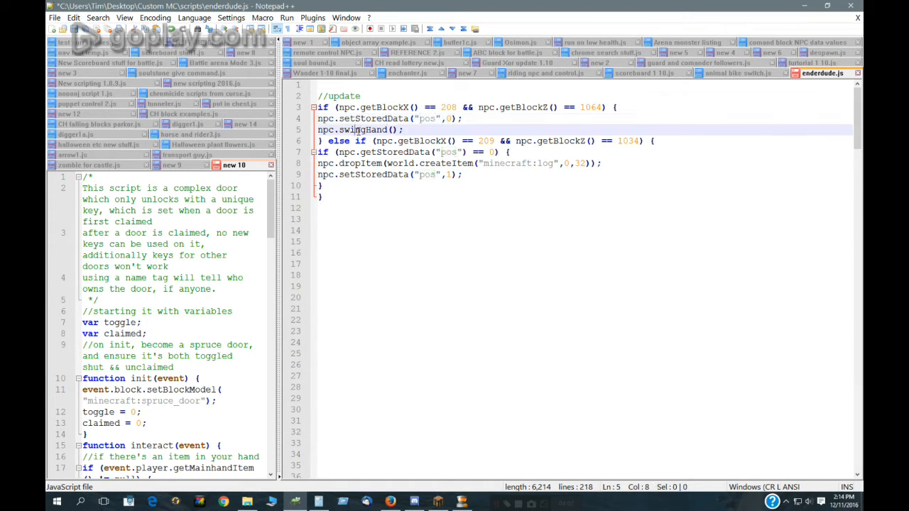
double_click(362, 129)
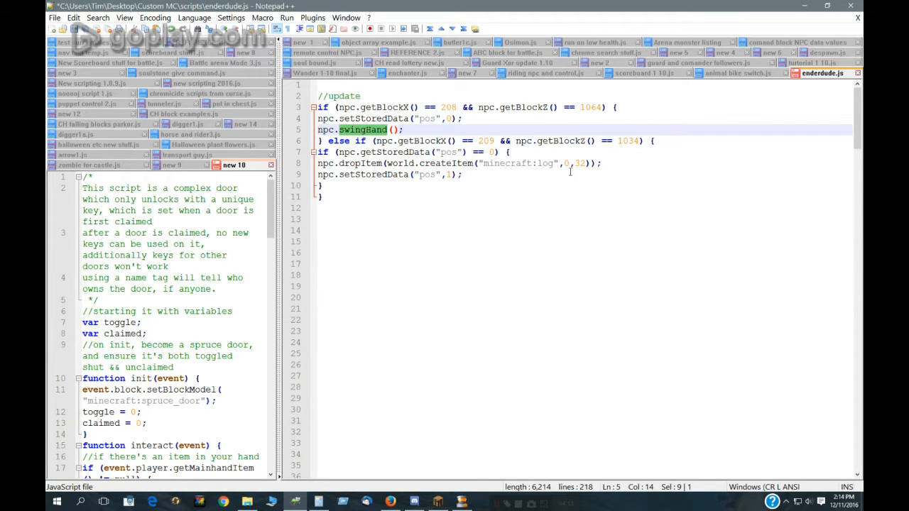
double_click(360, 164)
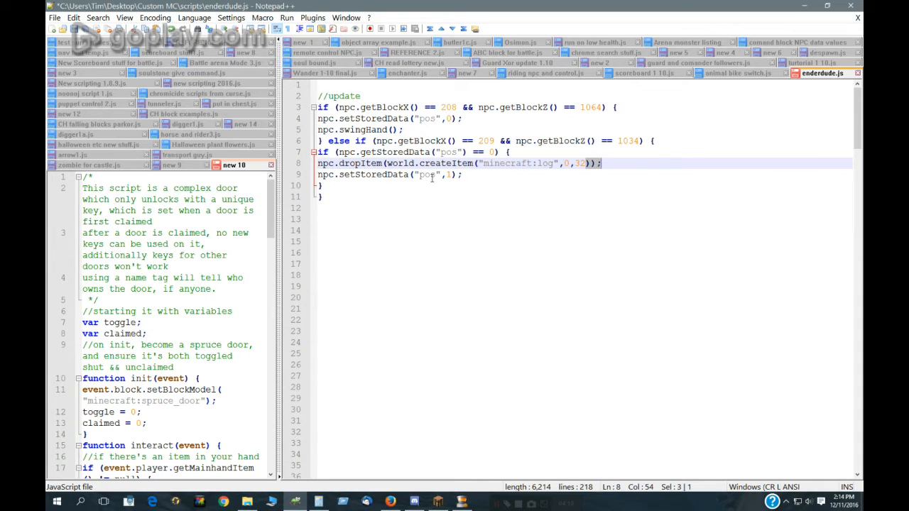
double_click(426, 175)
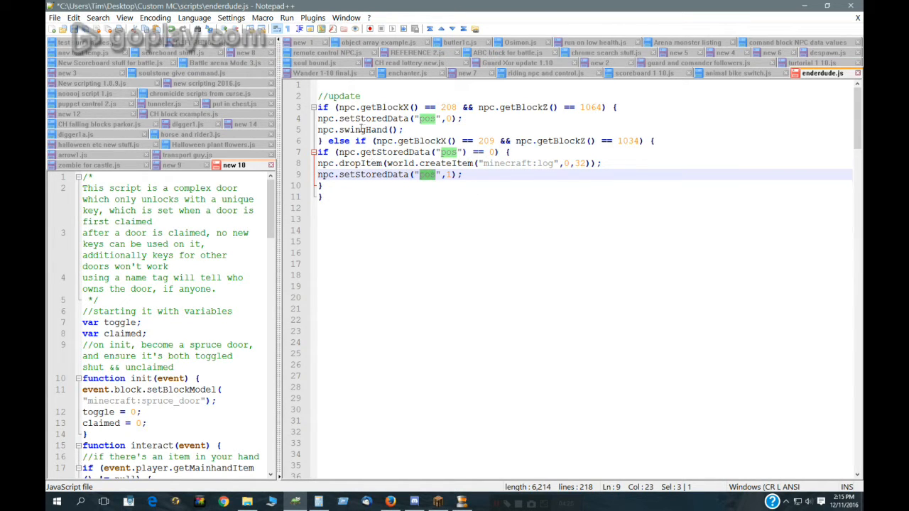
left_click(352, 219)
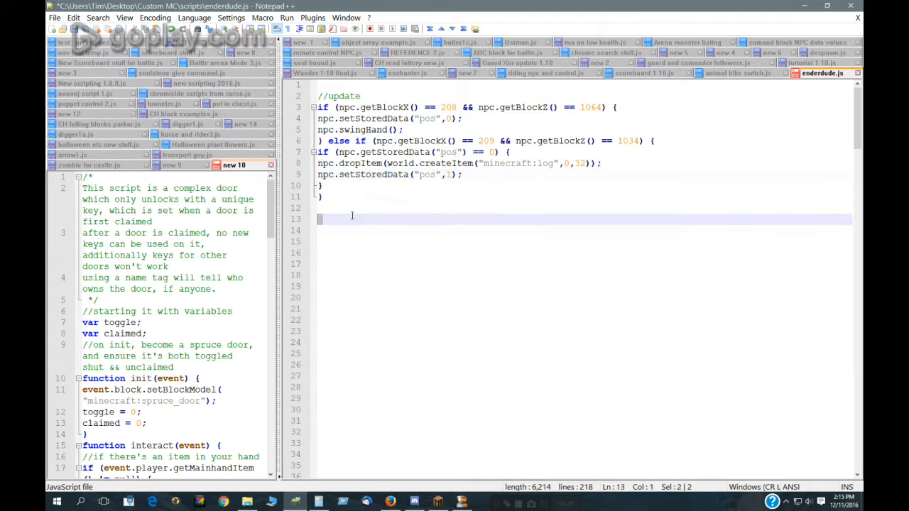
left_click(363, 118)
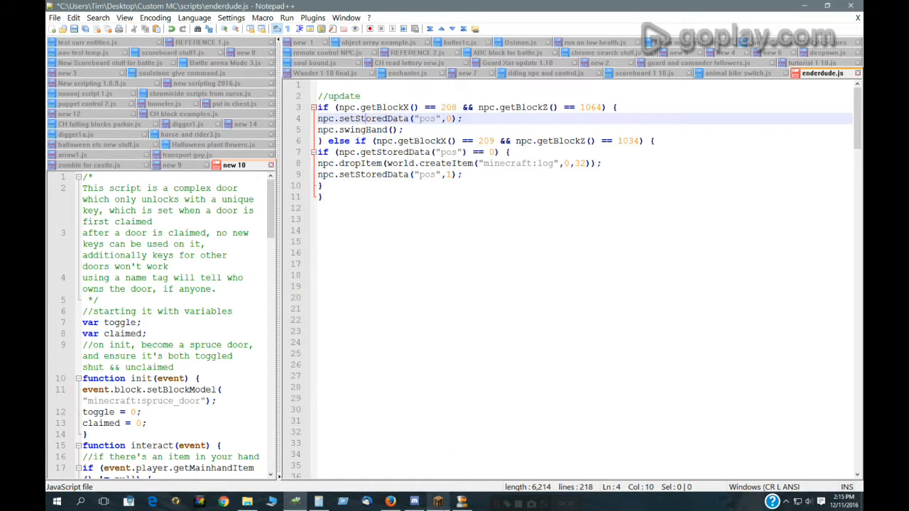
mouse_move(462, 502)
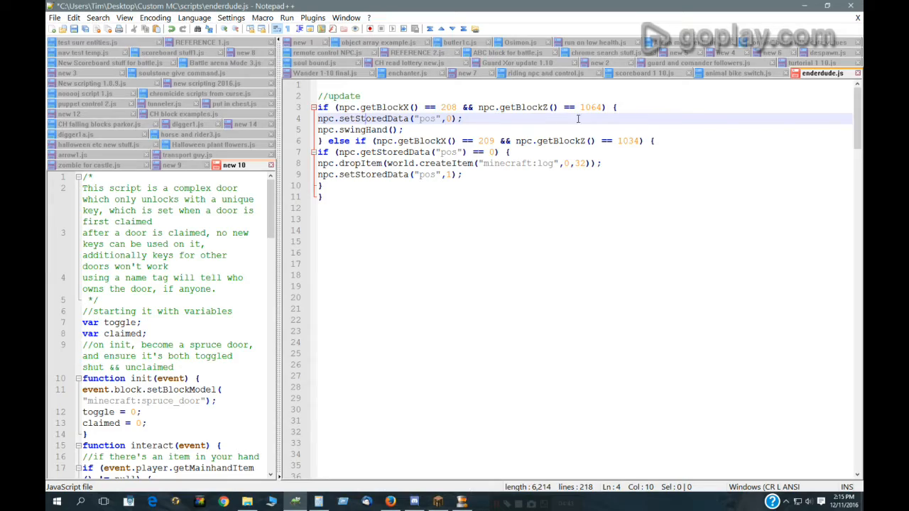
left_click(461, 173)
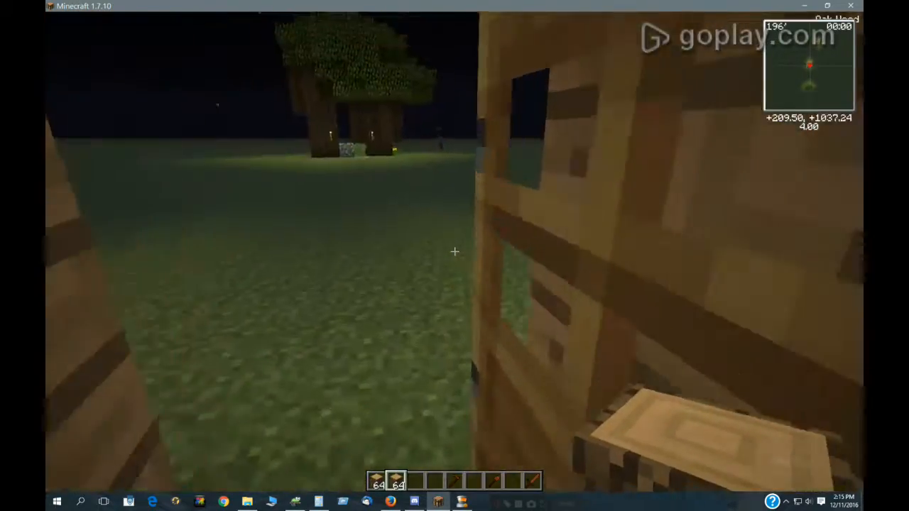
mouse_move(454, 251)
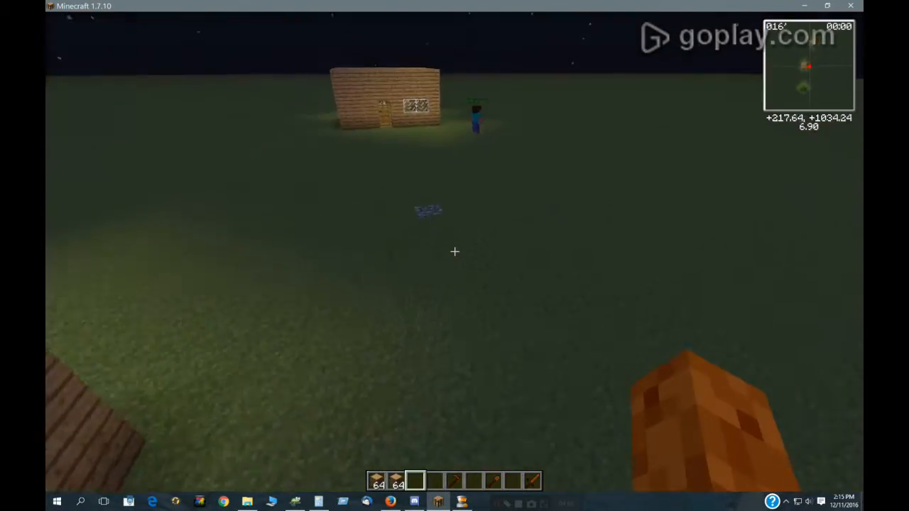
mouse_move(455, 252)
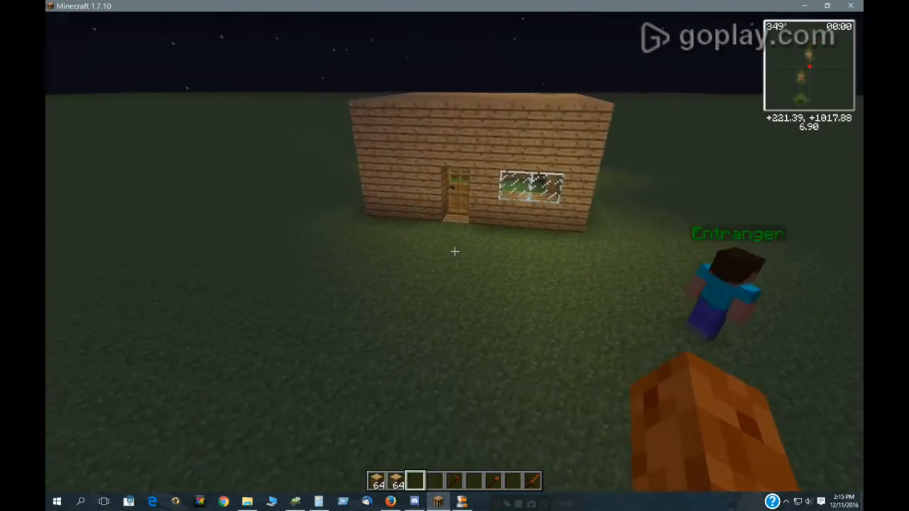
Set the time to midday, follow Drake to the tree, then switch to night.
key("e")
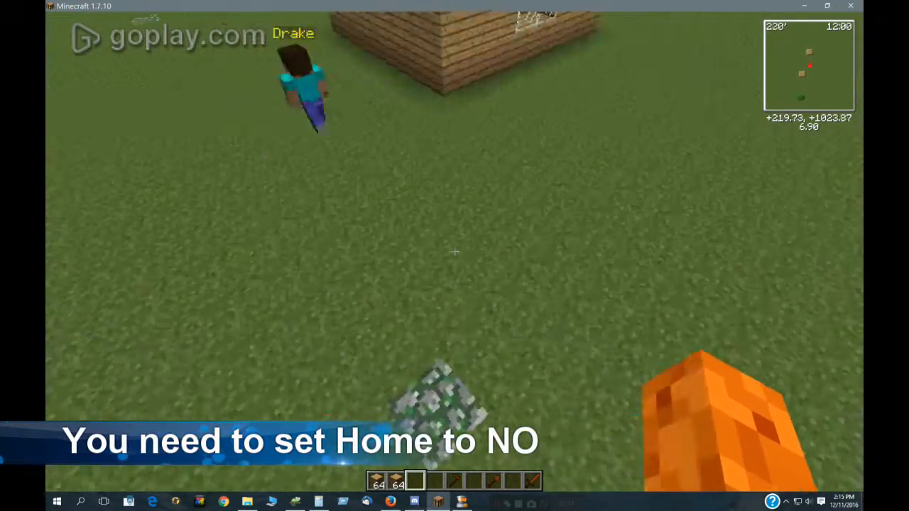
mouse_move(455, 256)
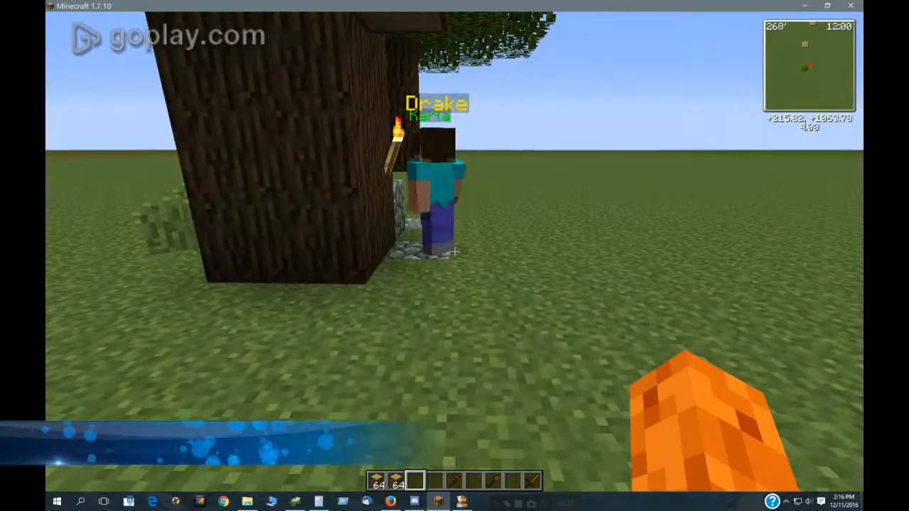
key("e")
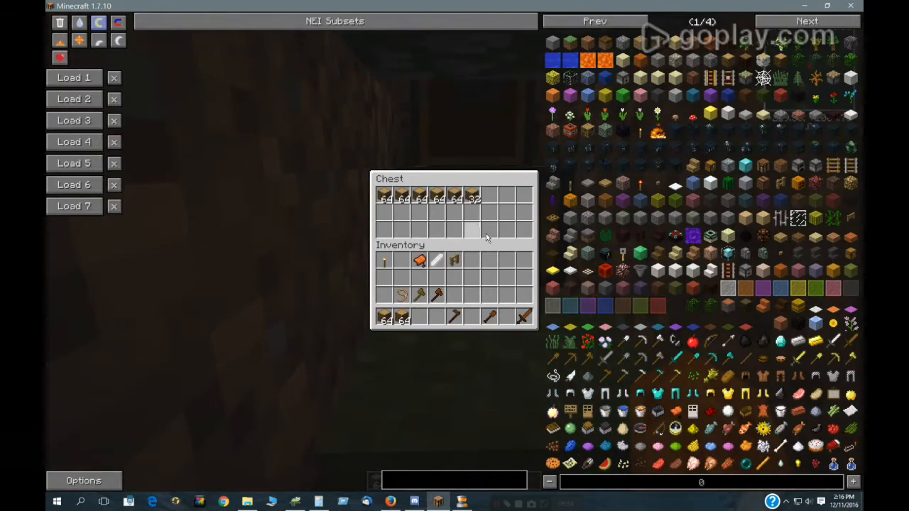
Close the hopper chest holding the dropped logs and follow Drake back into the house.
key("Escape")
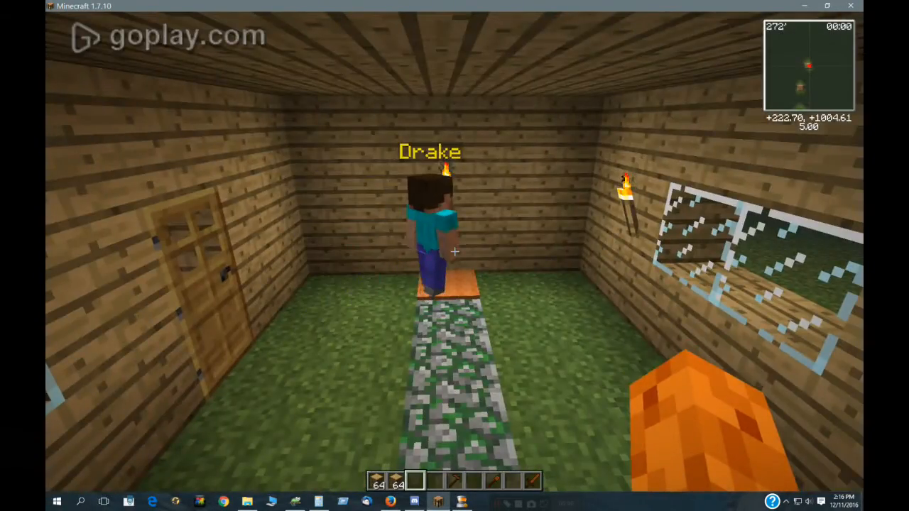
mouse_move(454, 256)
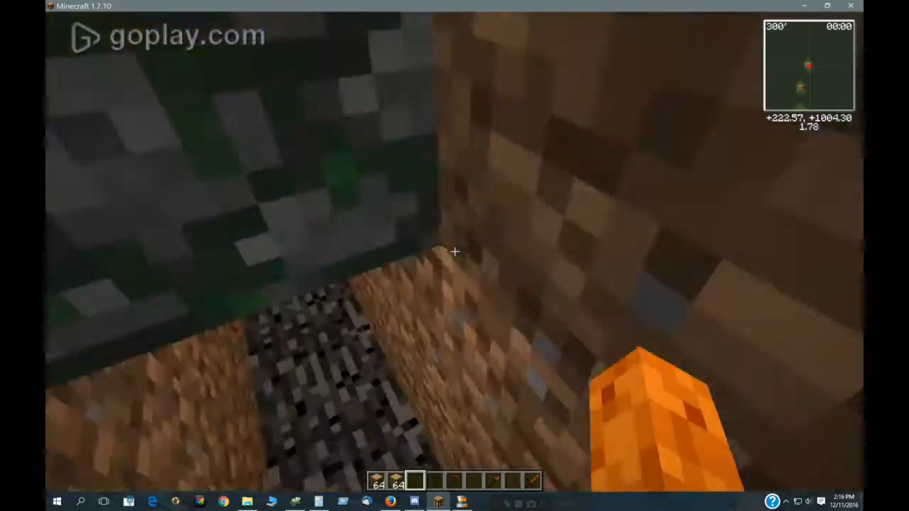
mouse_move(455, 252)
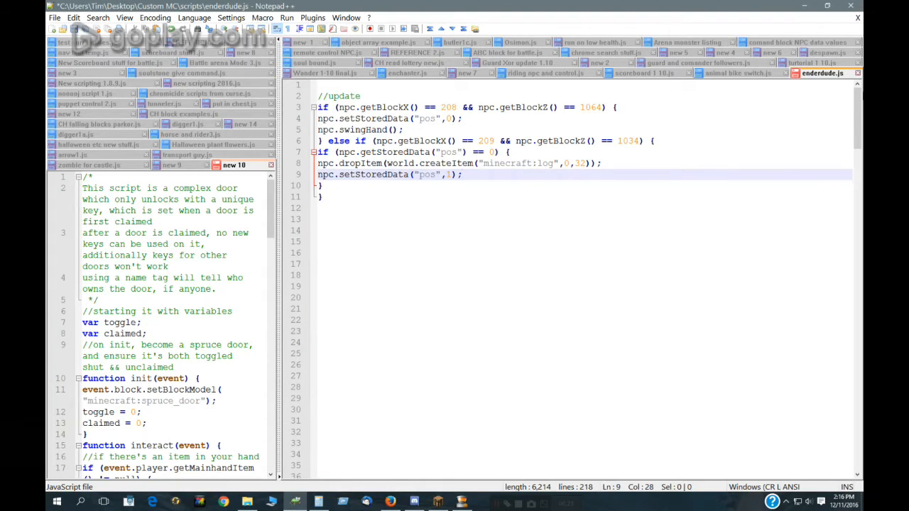
Scroll through the longer enderdude.js and highlight the diamond_axe held-item check.
scroll("down", 3)
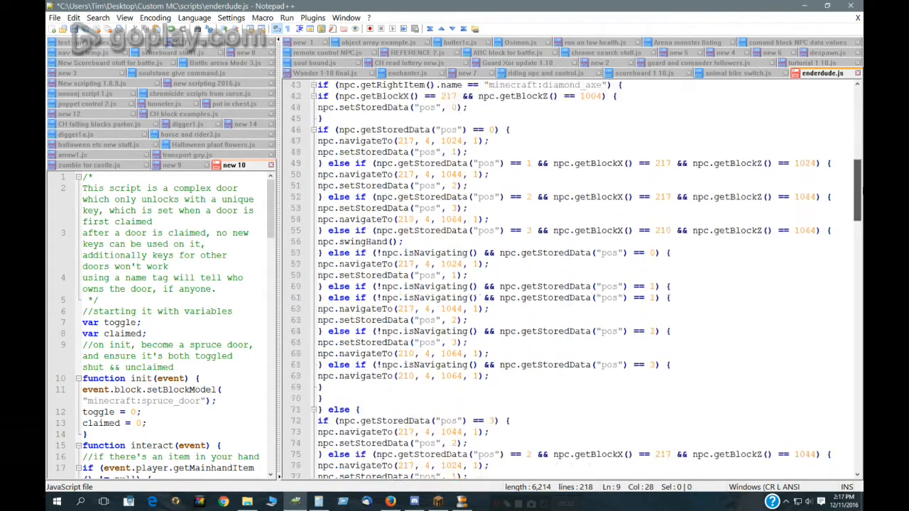
scroll("up", 3)
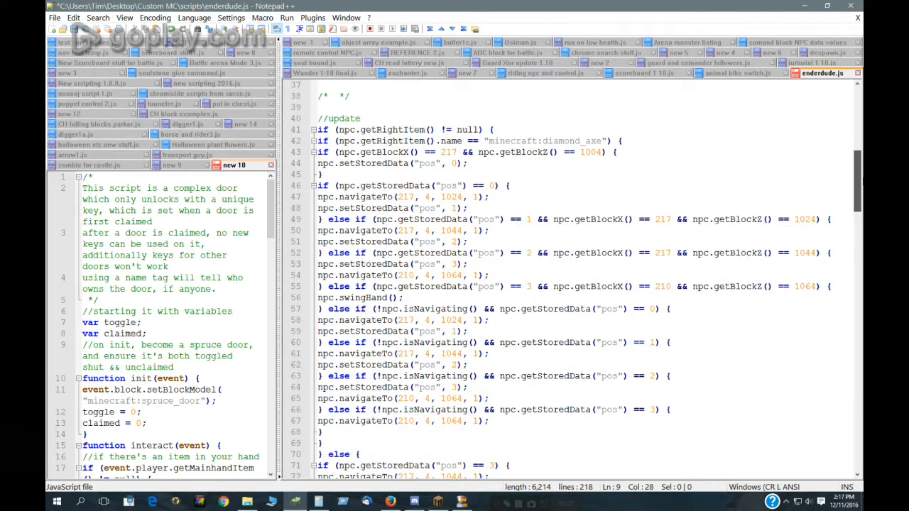
scroll("down", 3)
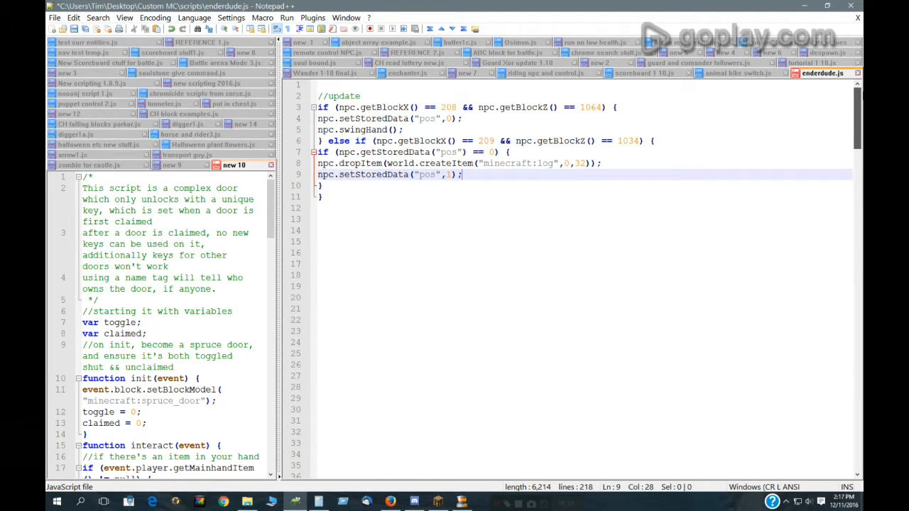
scroll("down", 3)
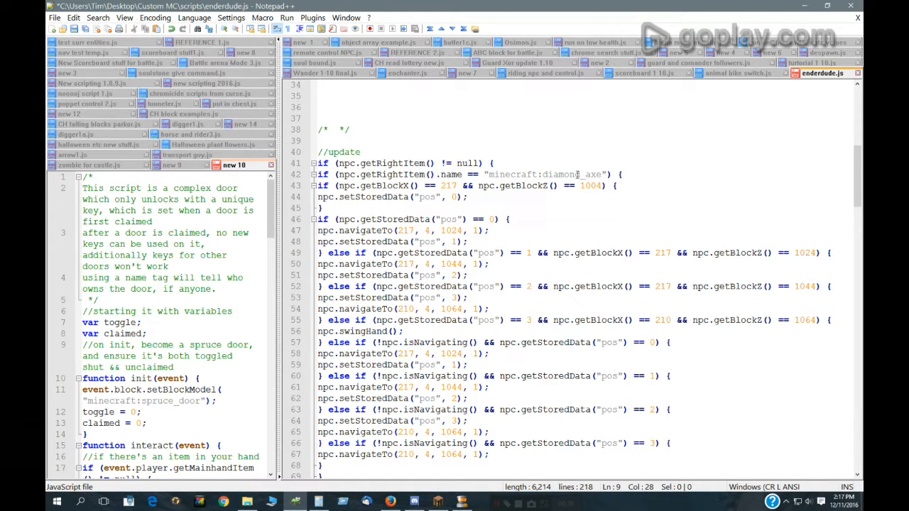
double_click(561, 174)
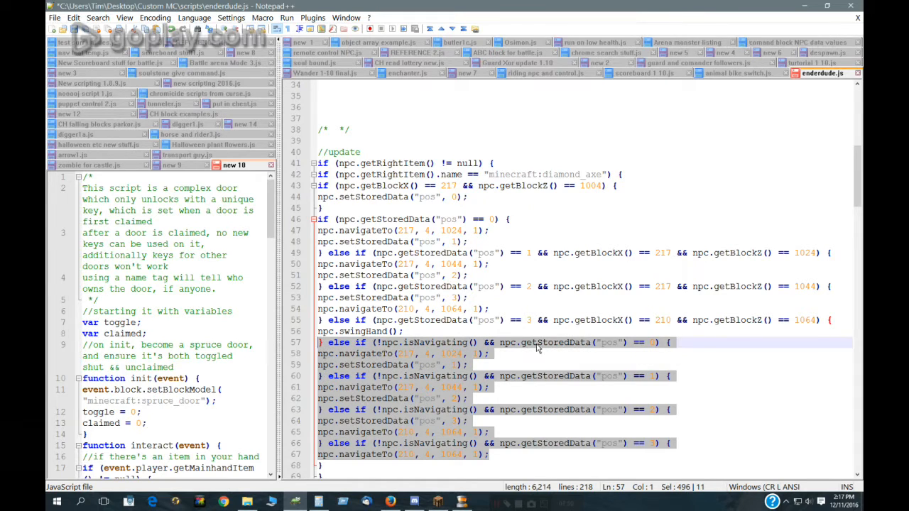
scroll("down", 3)
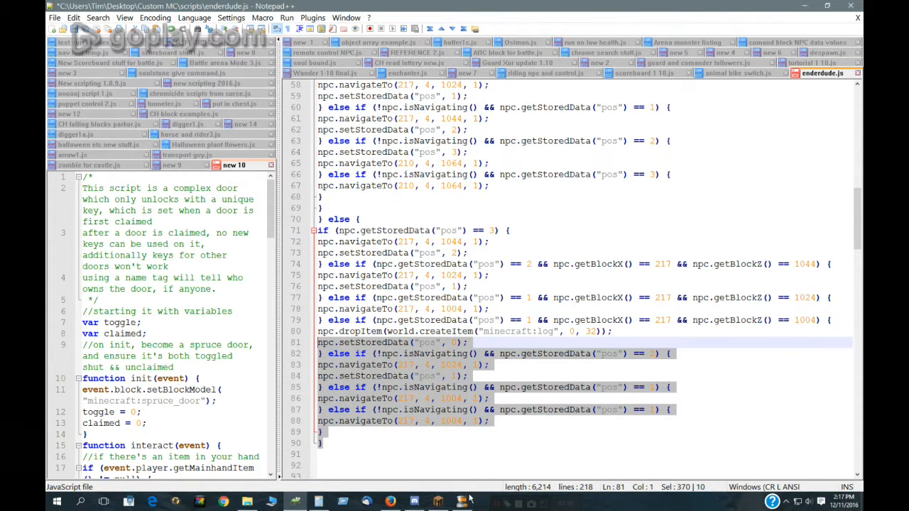
mouse_move(438, 502)
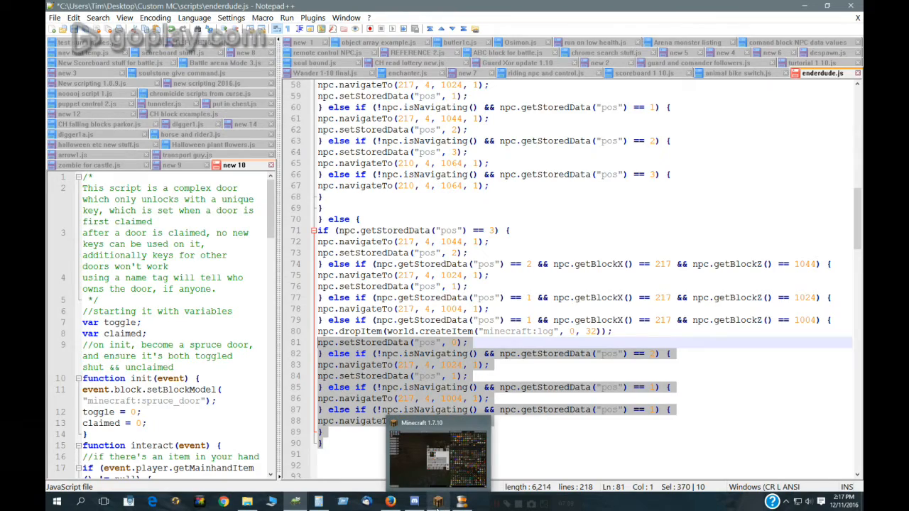
Return to the game from the taskbar, resume play, and change the time to night.
left_click(438, 454)
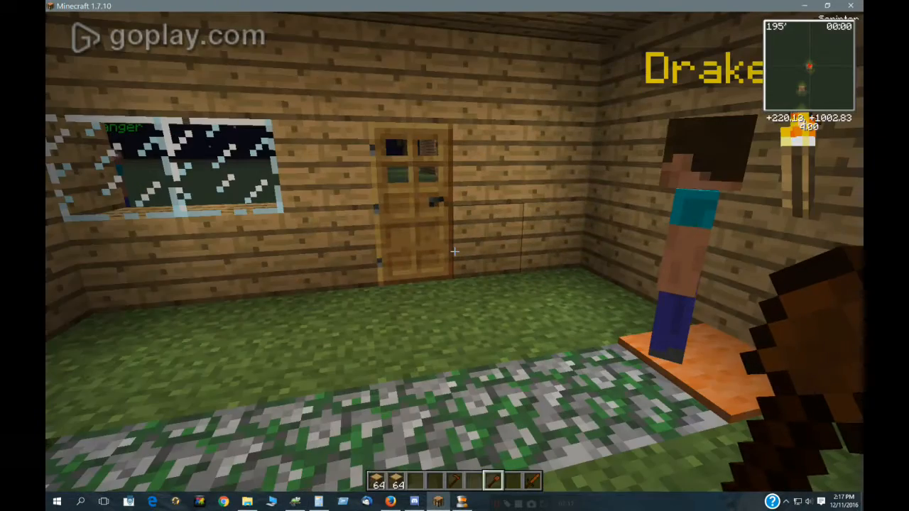
mouse_move(454, 255)
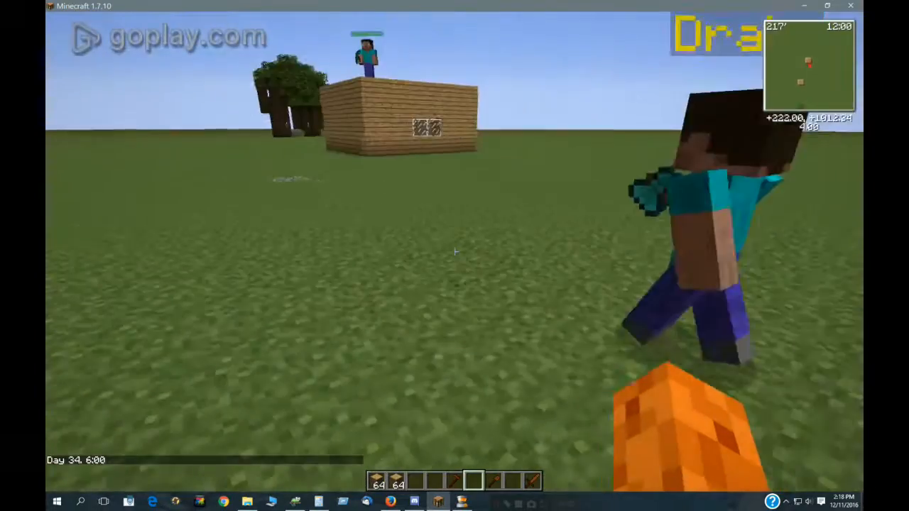
mouse_move(455, 256)
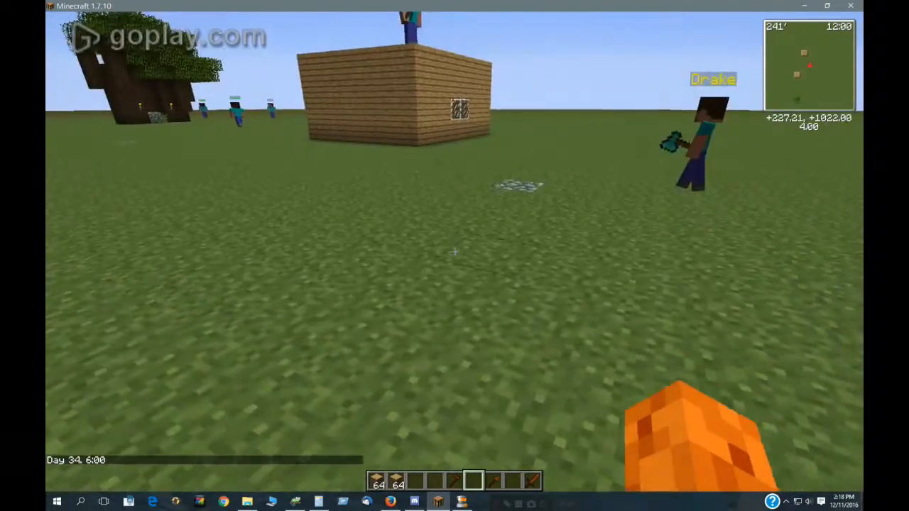
key("Escape")
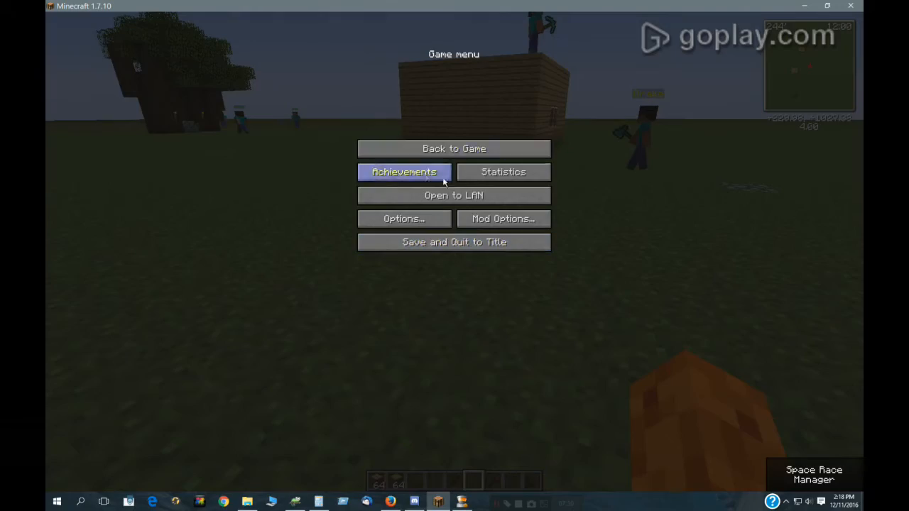
left_click(454, 149)
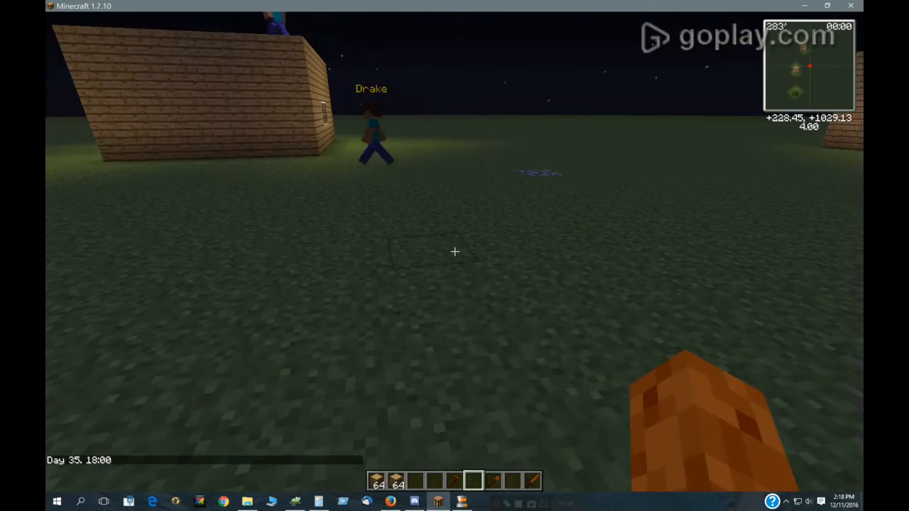
mouse_move(455, 252)
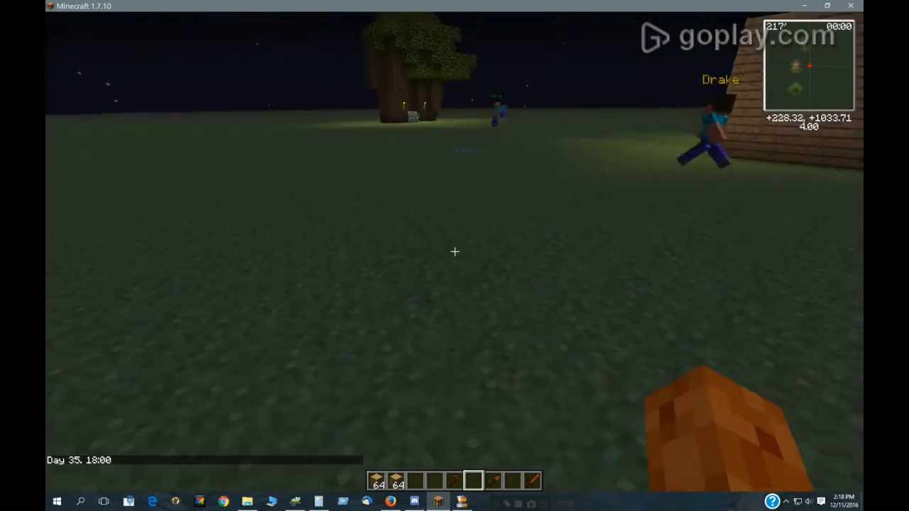
mouse_move(455, 251)
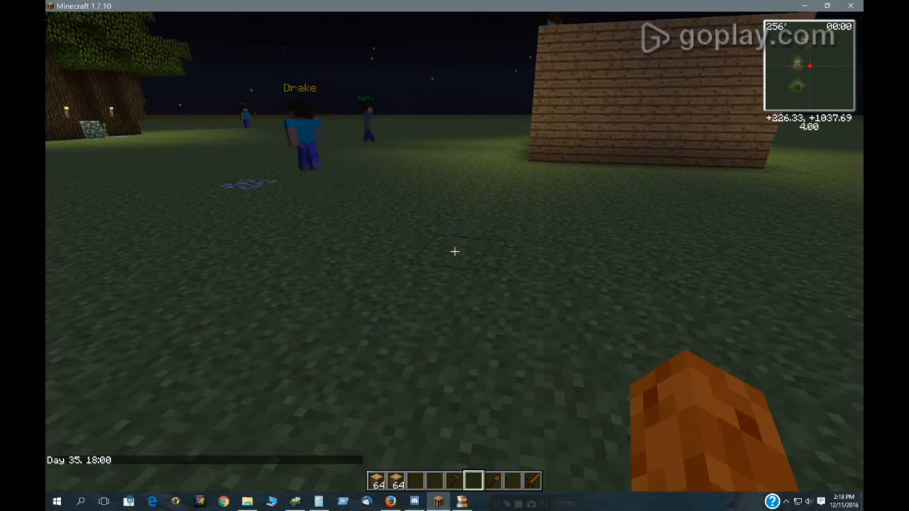
key("e")
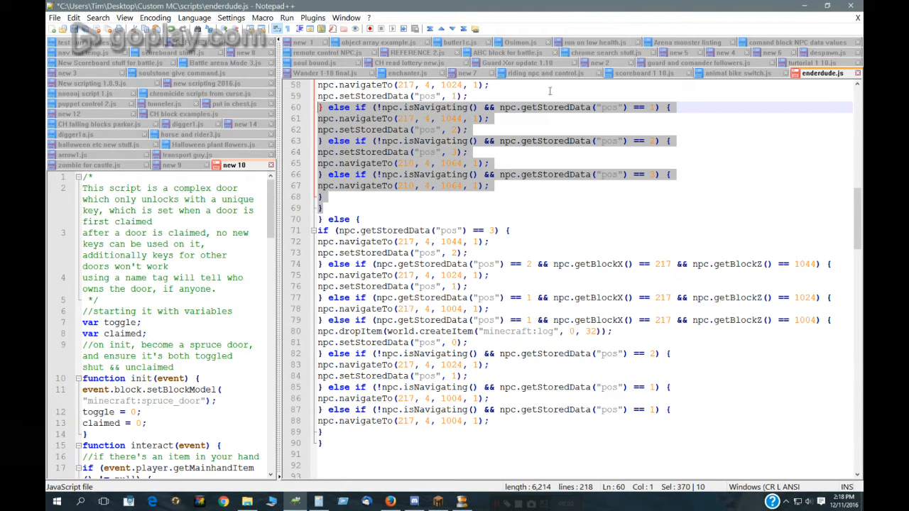
Highlight every isNavigating check in enderdude.js, then return to the running Minecraft game.
scroll("down", 3)
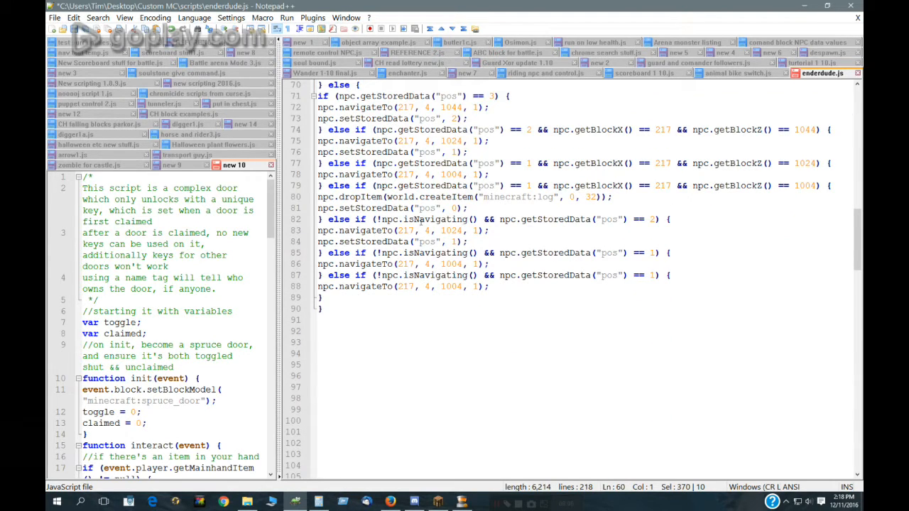
double_click(435, 218)
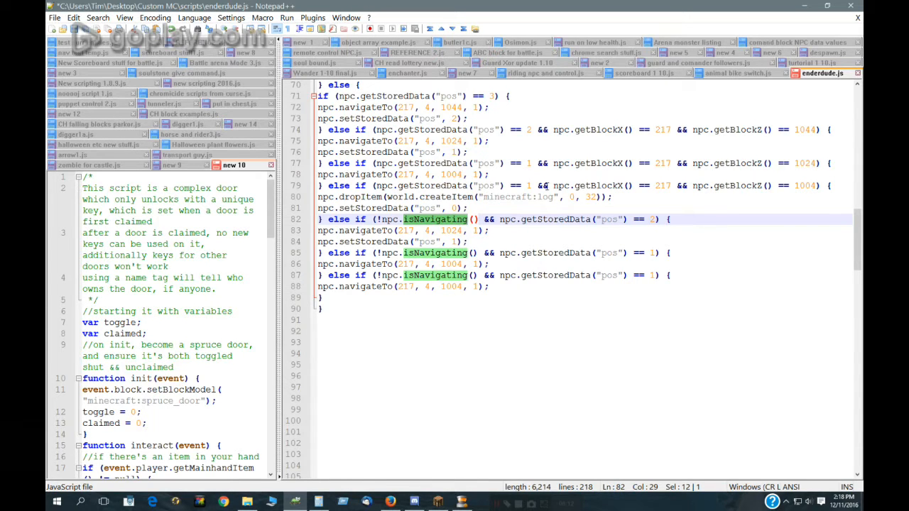
scroll("up", 3)
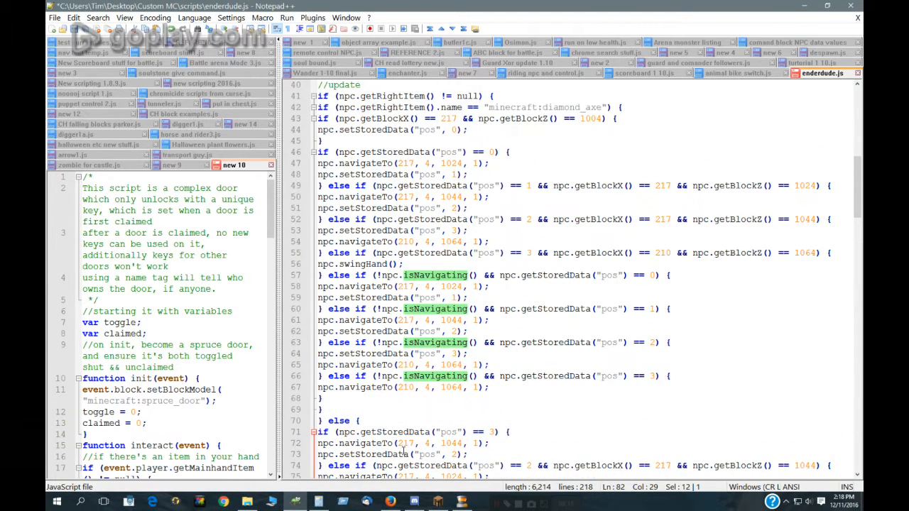
mouse_move(499, 194)
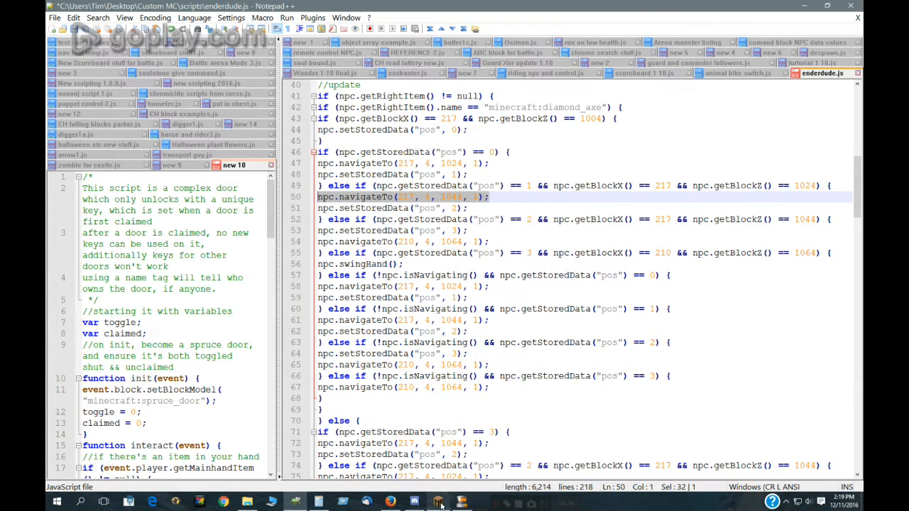
left_click(437, 502)
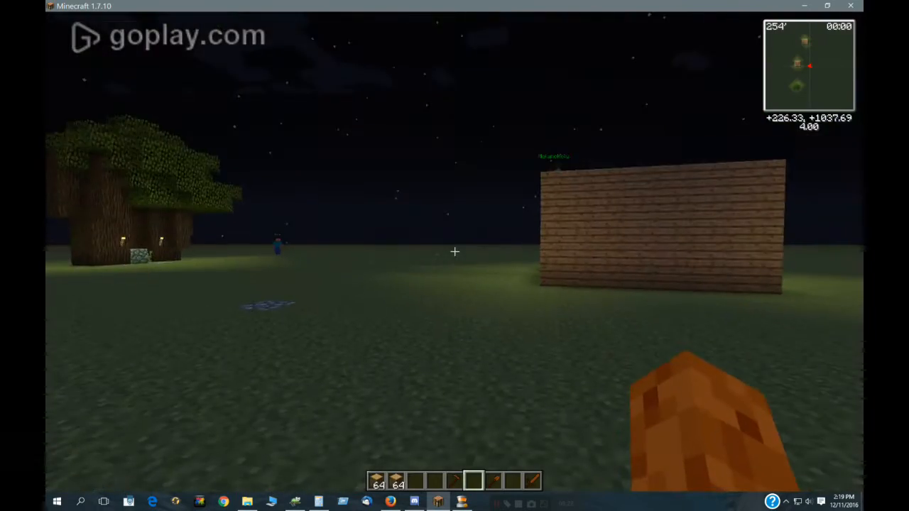
mouse_move(454, 251)
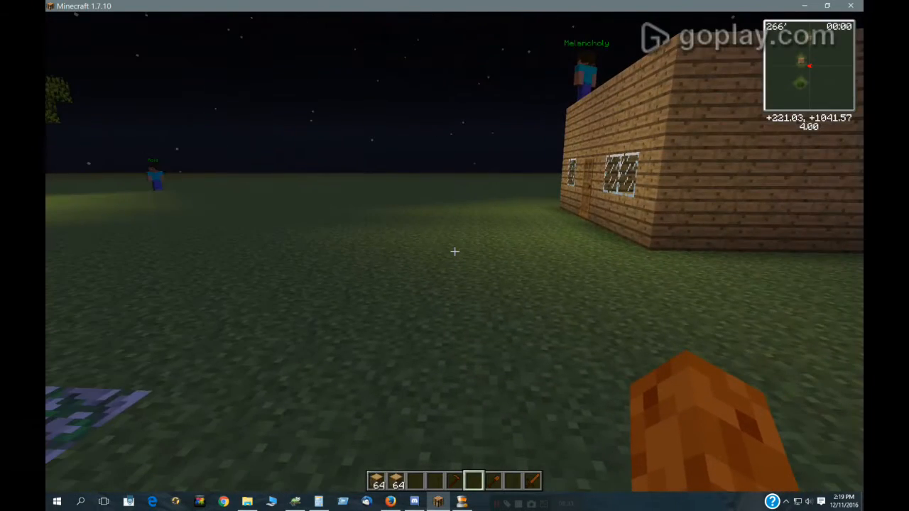
mouse_move(454, 251)
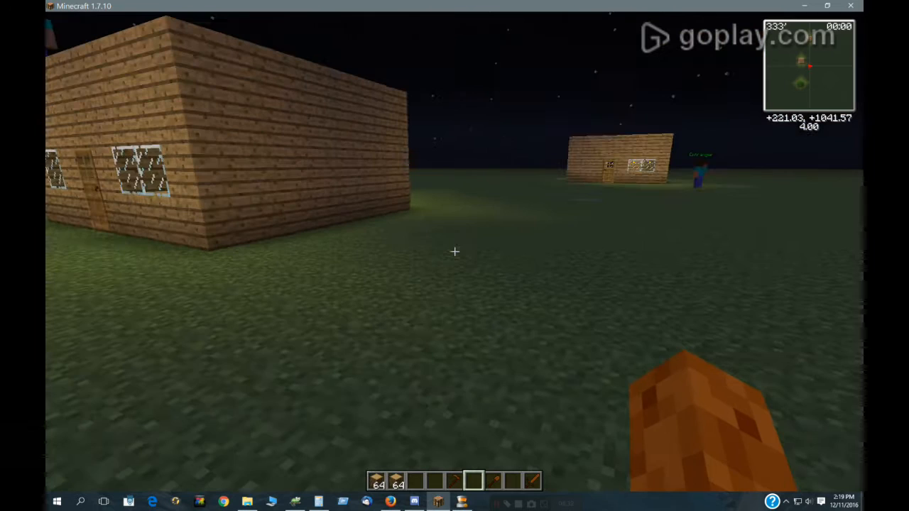
mouse_move(454, 251)
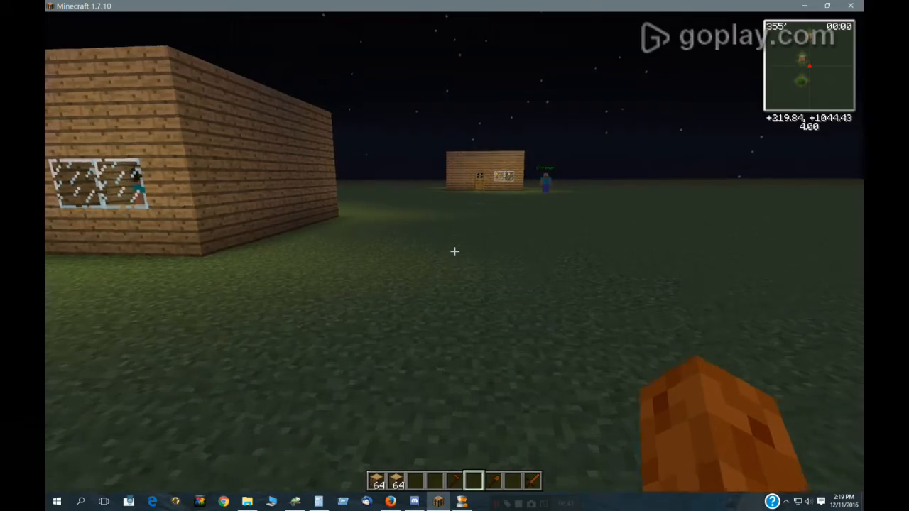
mouse_move(454, 251)
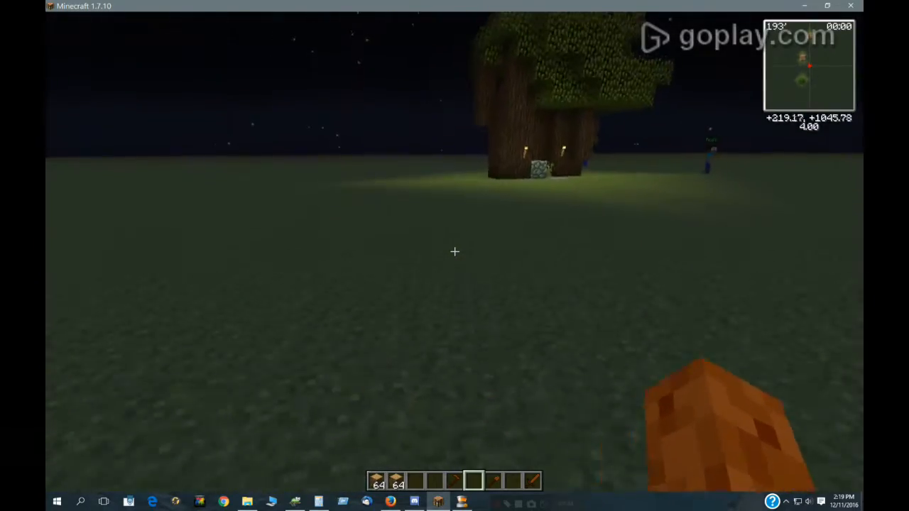
Skip time ahead to Day 36 6:00 and watch the NPCs start moving.
key("e")
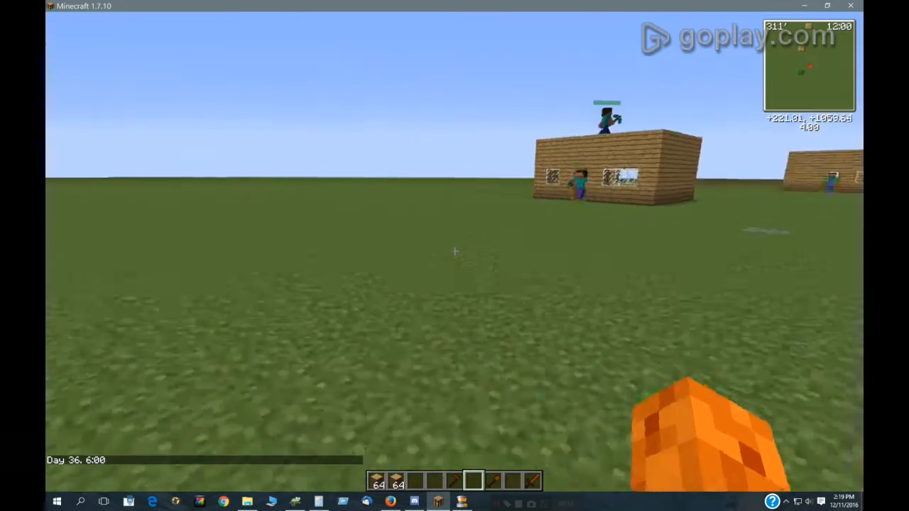
mouse_move(455, 252)
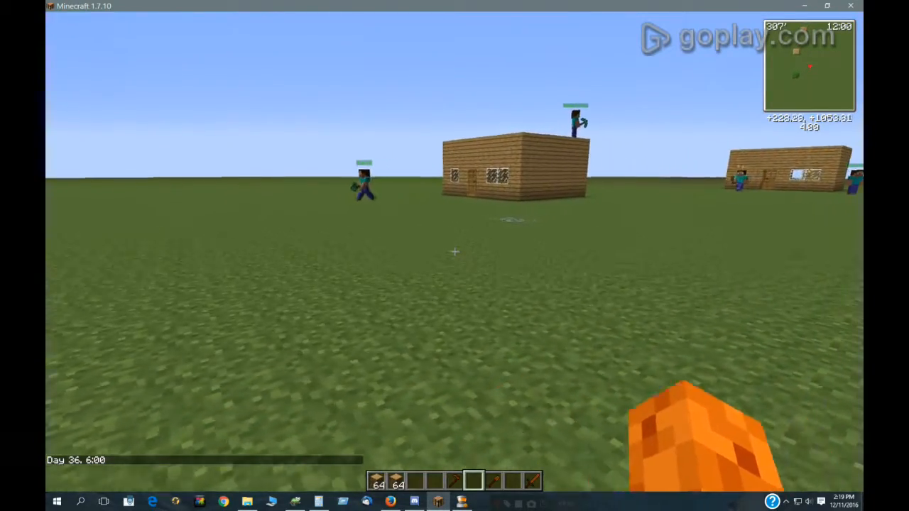
key("e")
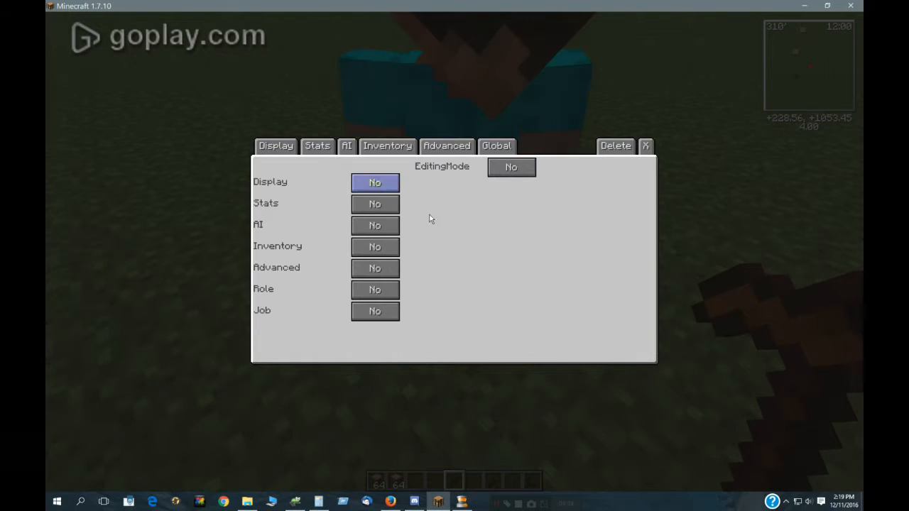
Close the NPC editor's Global settings and watch Entranger walk toward the wooden house.
left_click(615, 146)
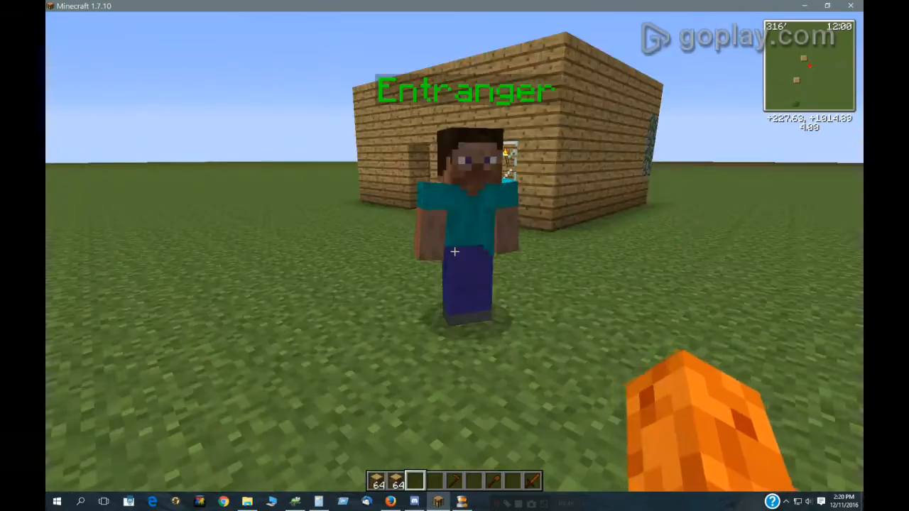
mouse_move(454, 252)
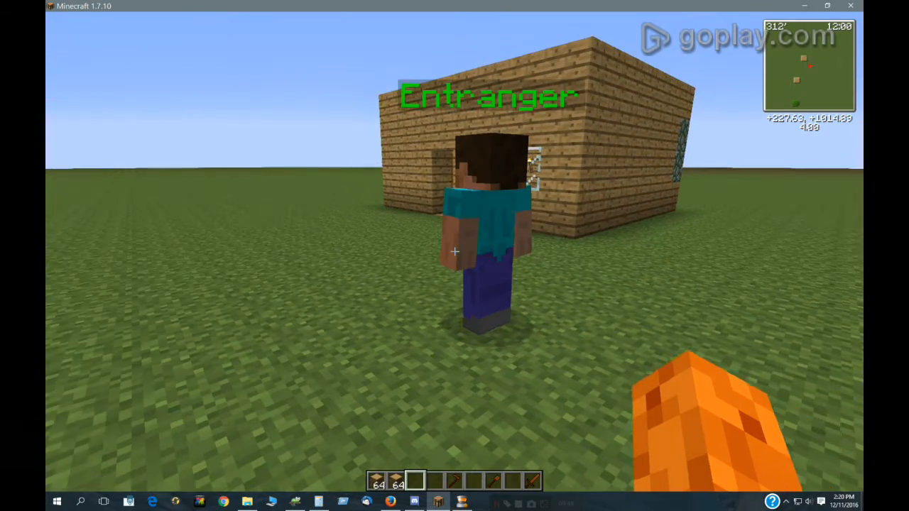